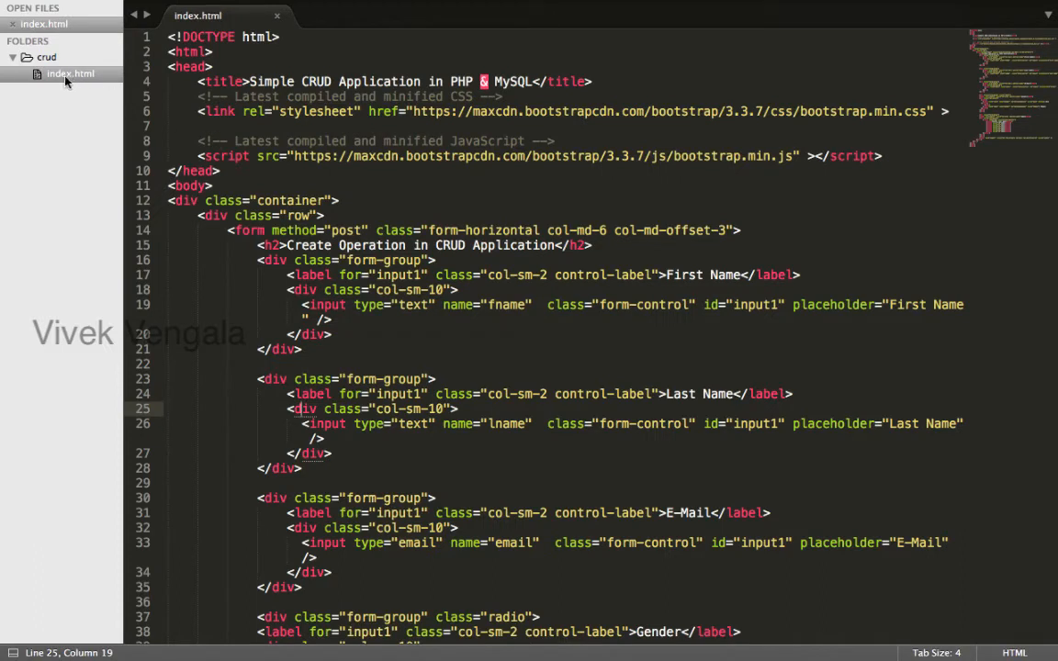
Add a new file to the crud folder and save it as connect.php
right_click(46, 58)
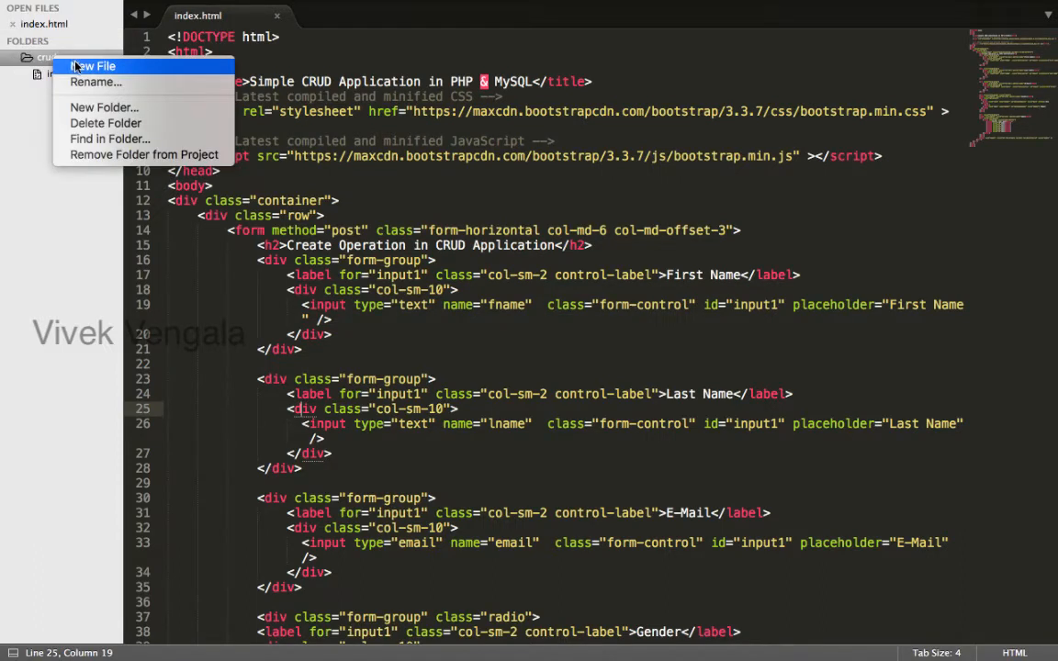
click(100, 66)
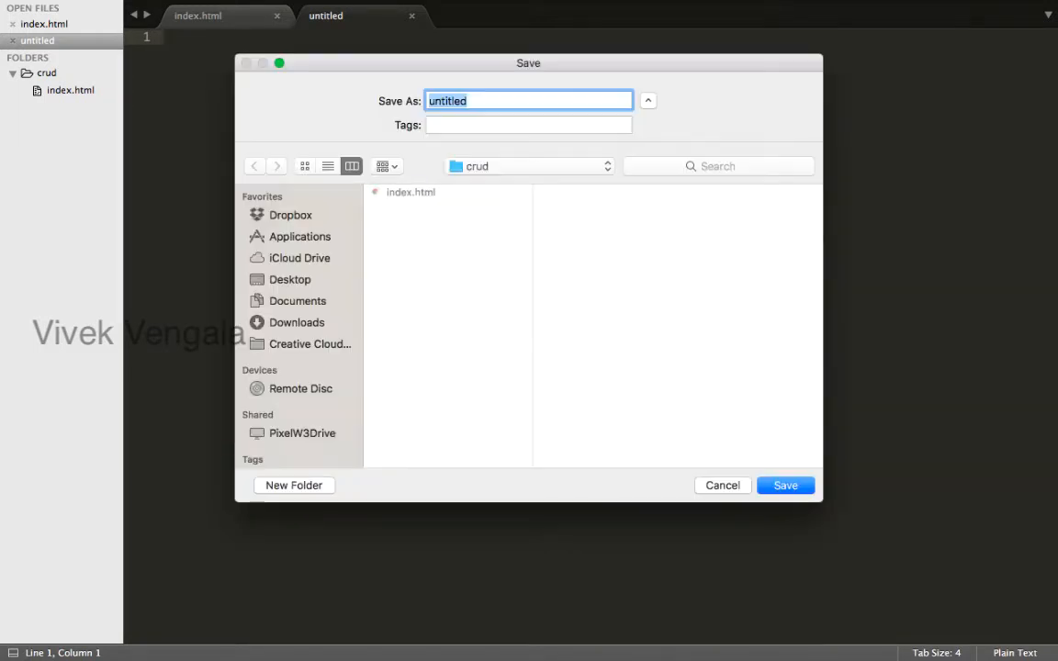
text(connect.ph)
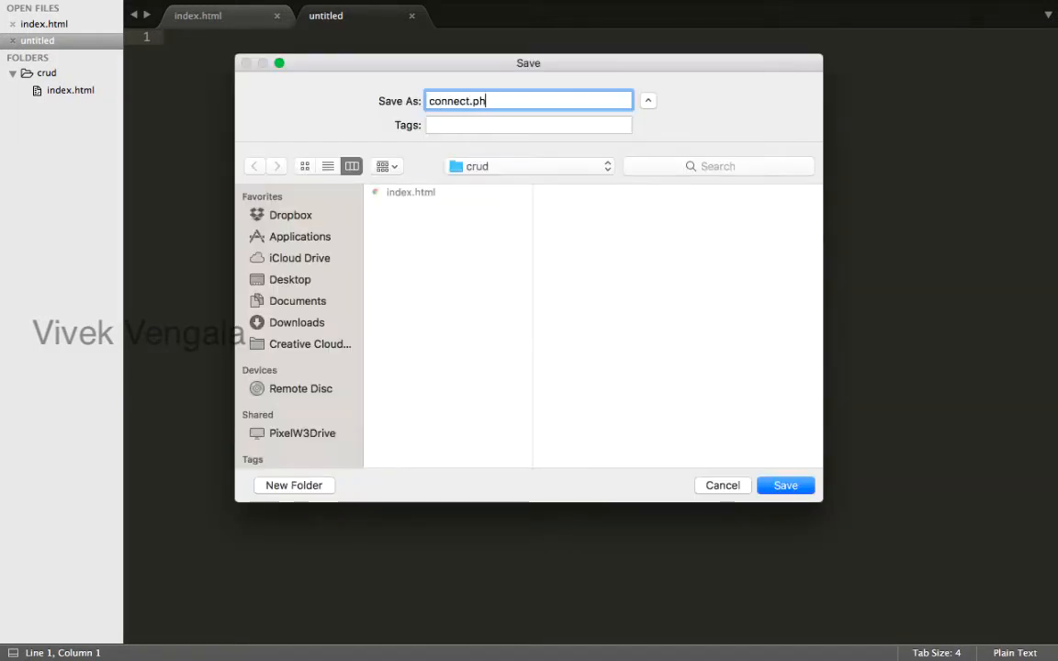
click(785, 485)
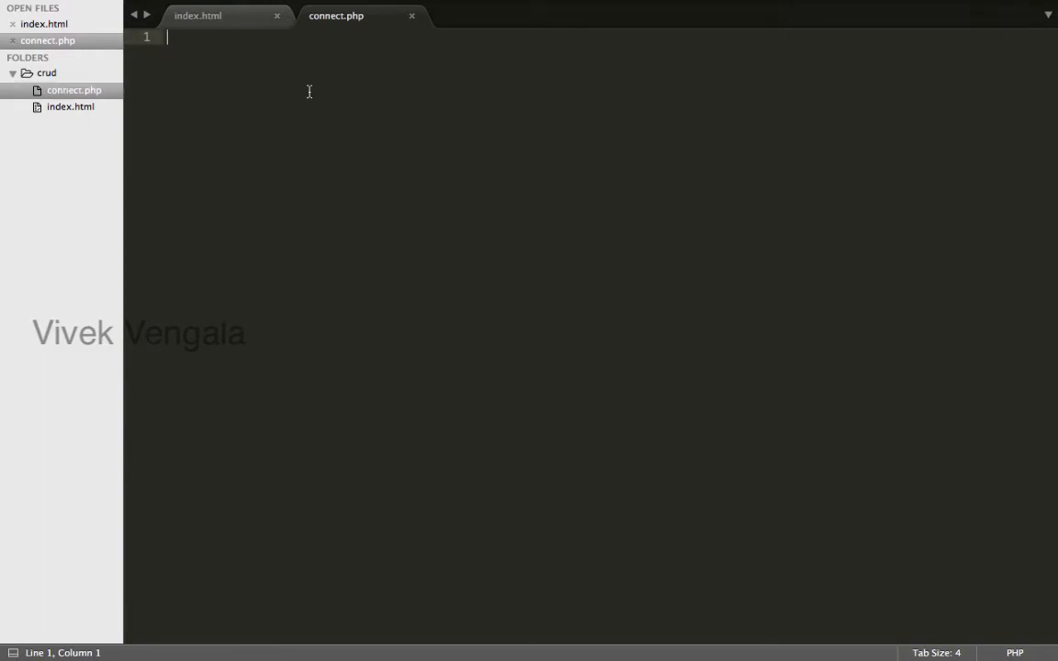
Write a <?php ?> block holding empty mysqli_connect() and mysqli_select_db(); lines
text(<?p)
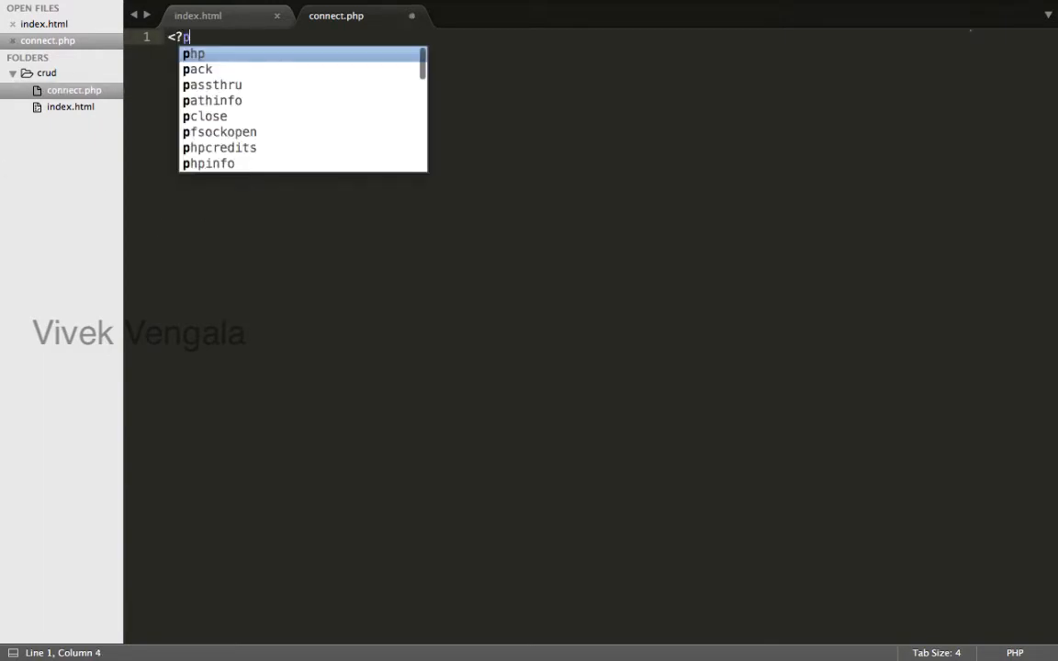
key(Enter)
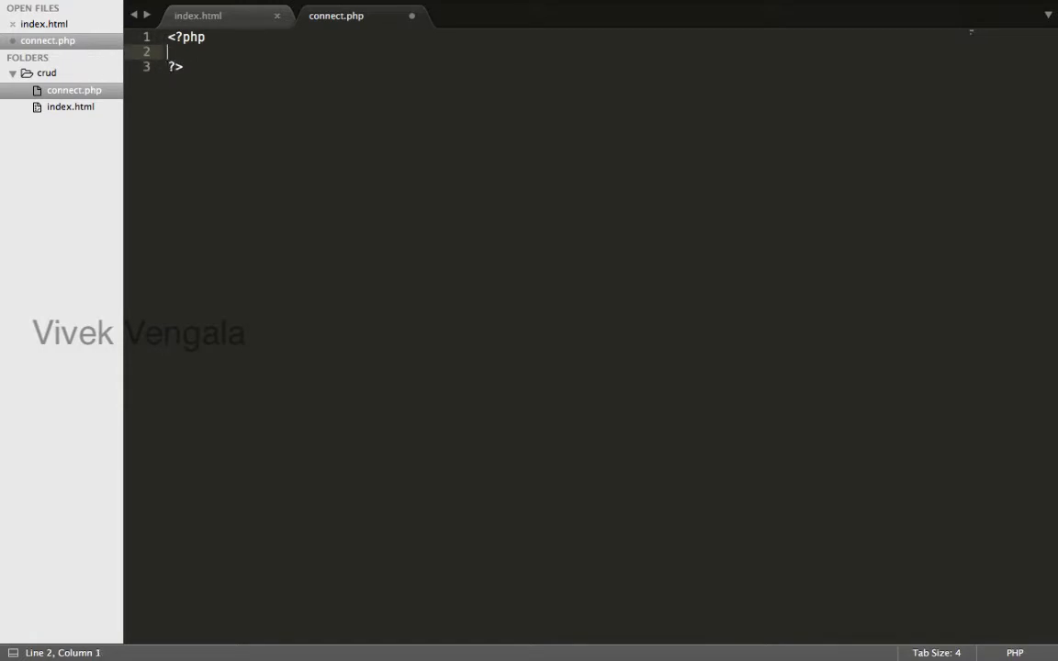
text(m)
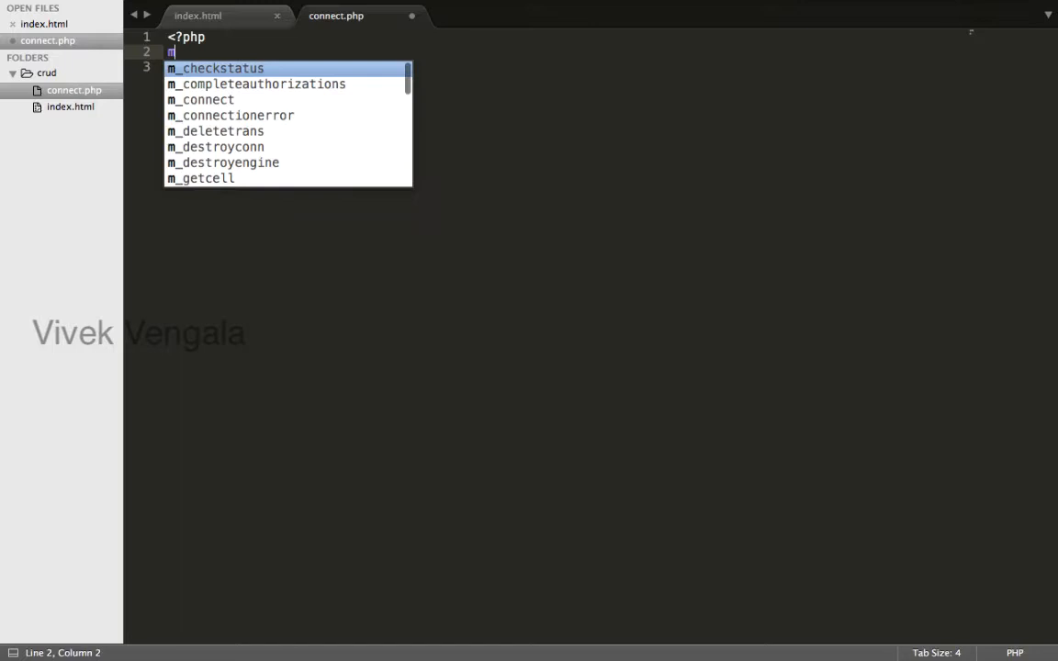
text(ysqli_connect()
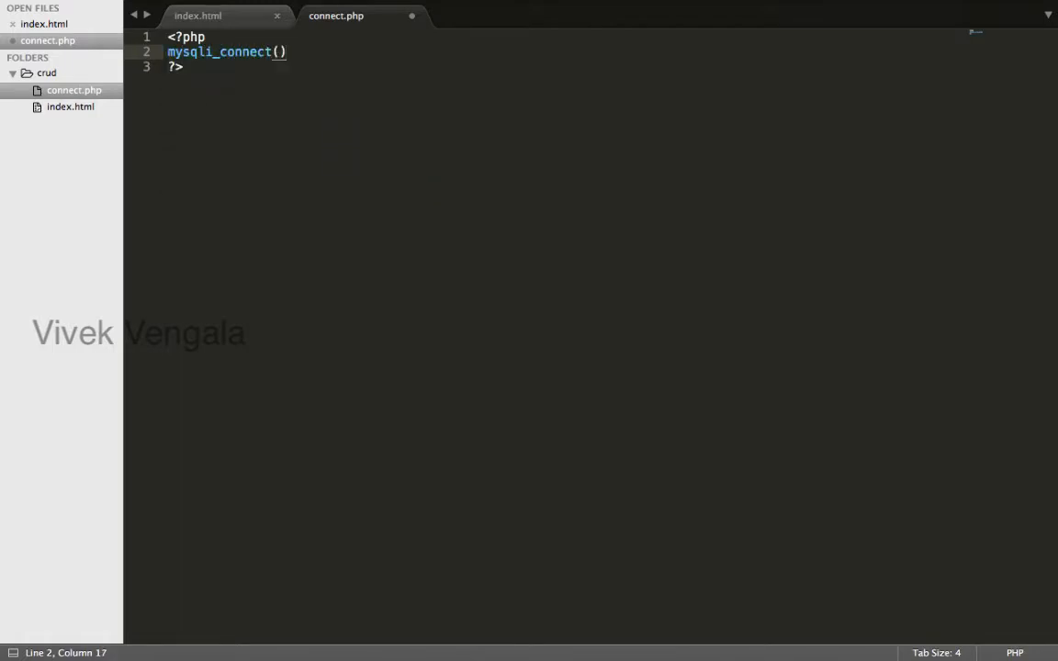
text(mysqli)
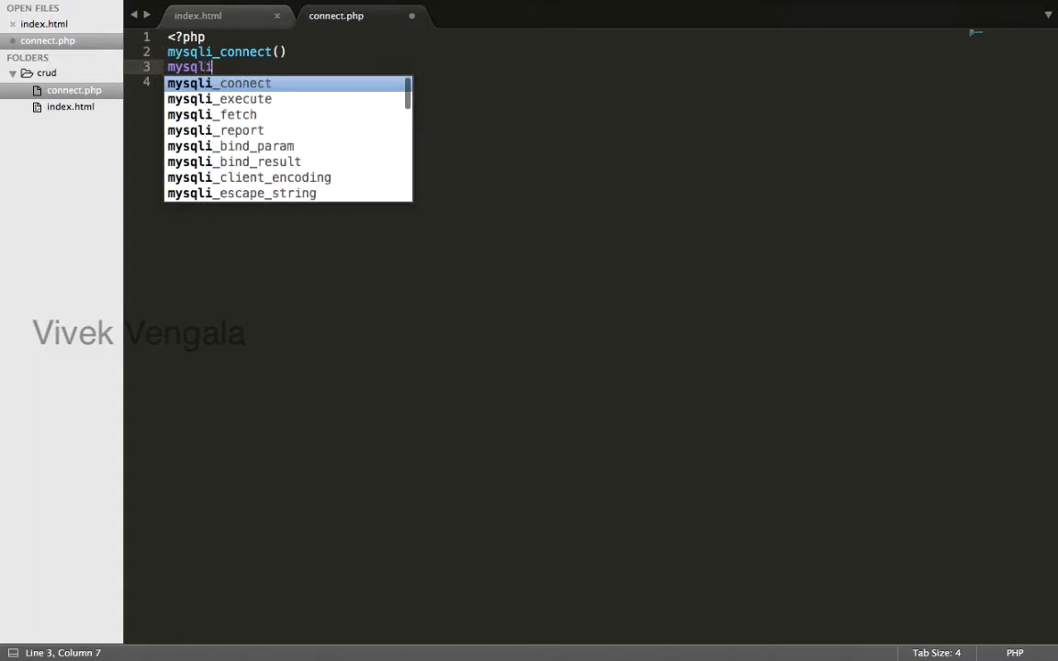
text(_select_db)
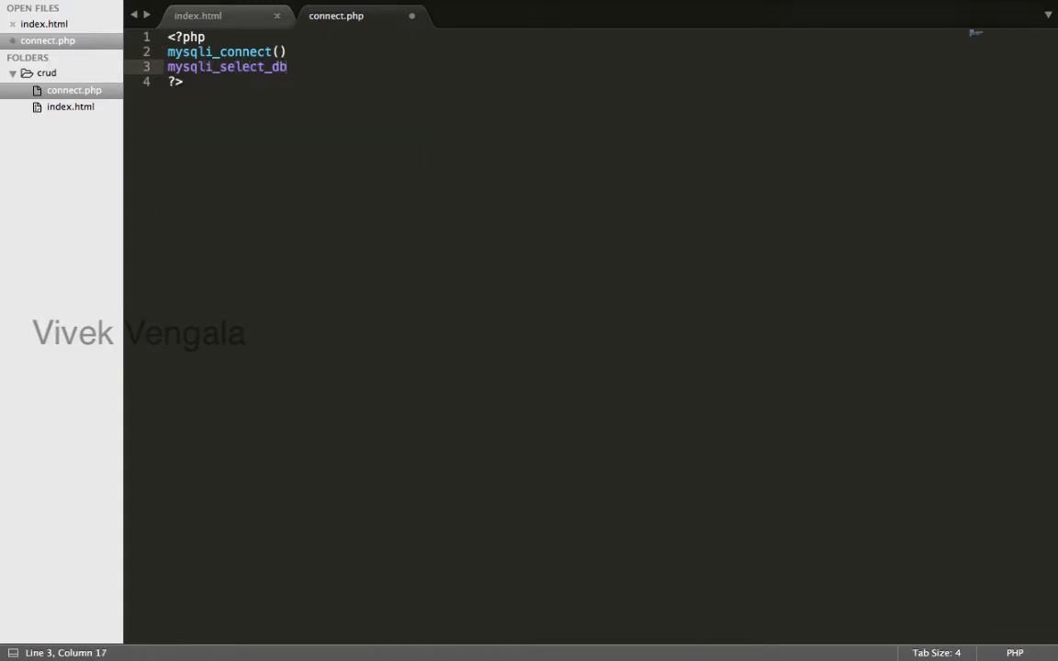
text(();)
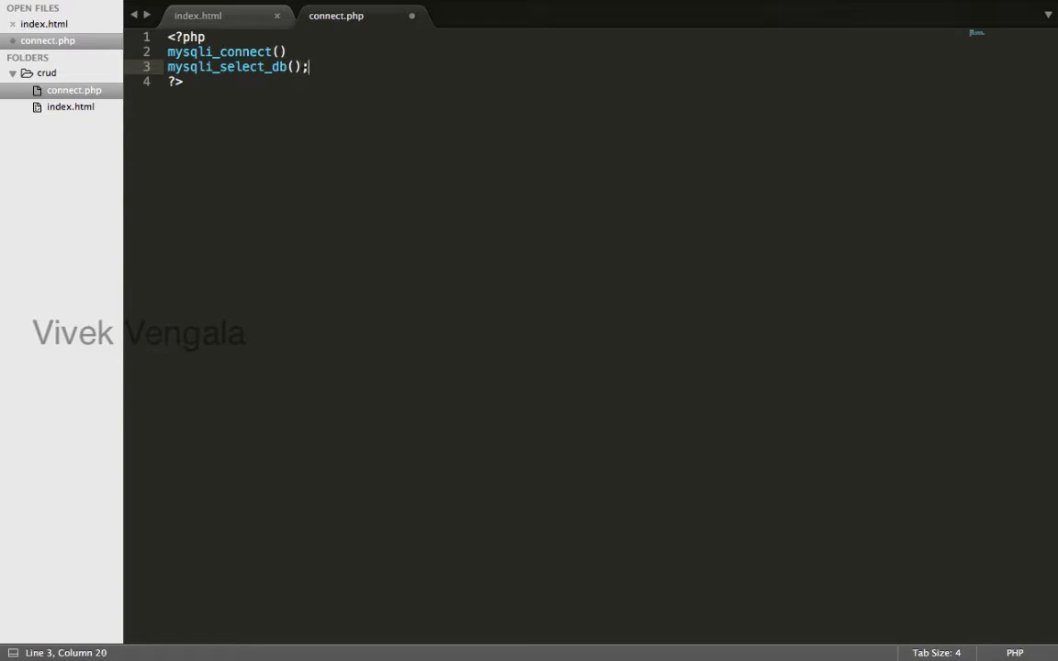
Fill mysqli_connect with 'localhost', 'root', '' and mysqli_select_db with 'demo'
text(;)
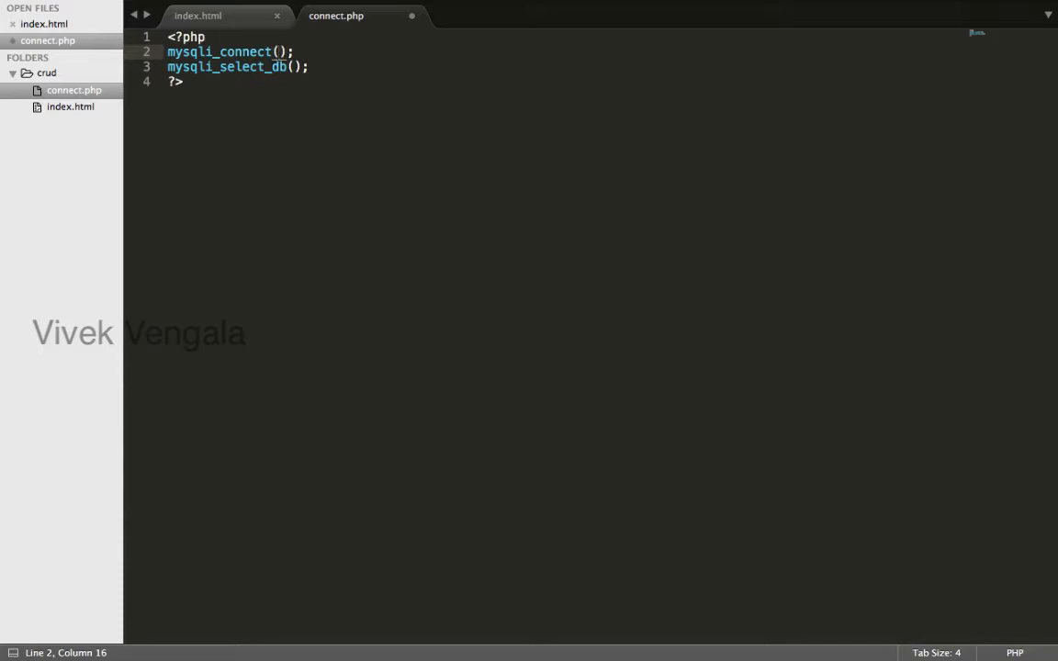
text('ld')
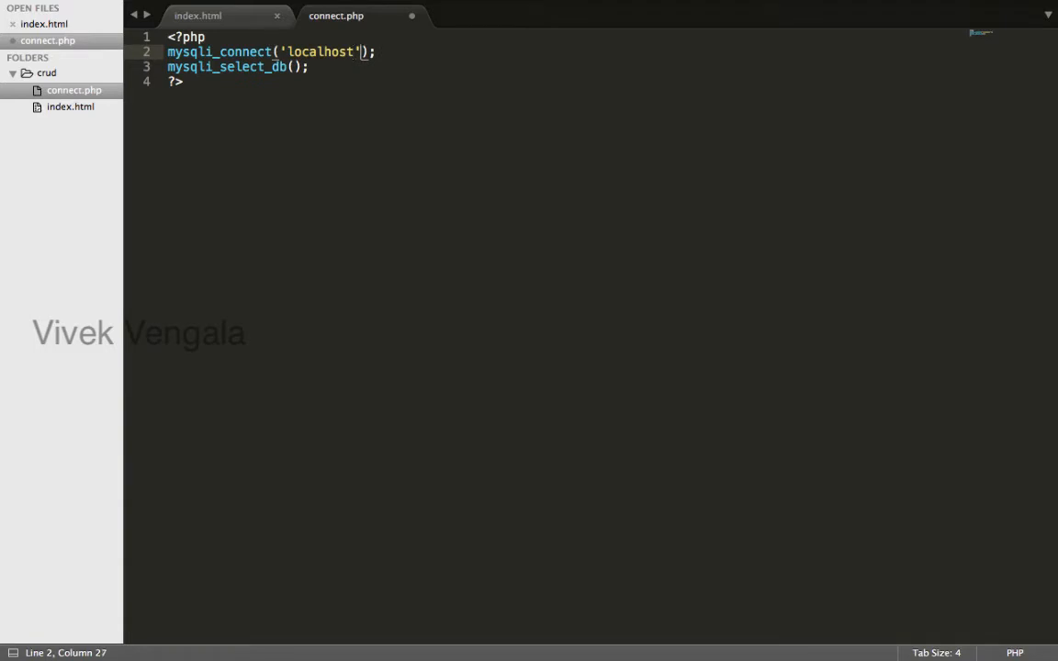
text(, 'root', ')
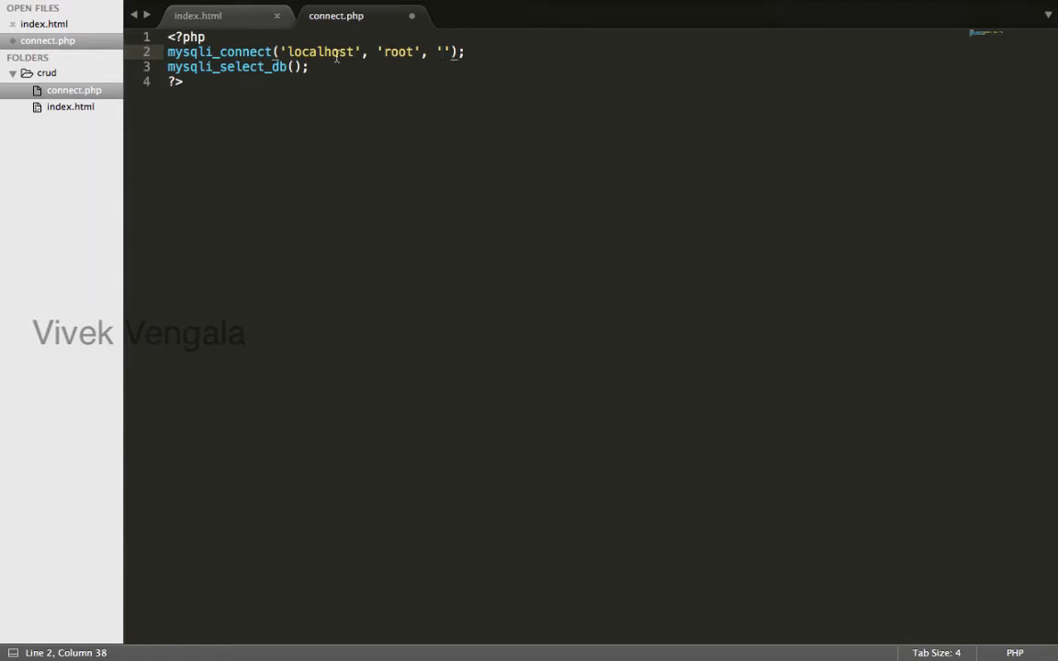
double_click(399, 51)
text('demo)
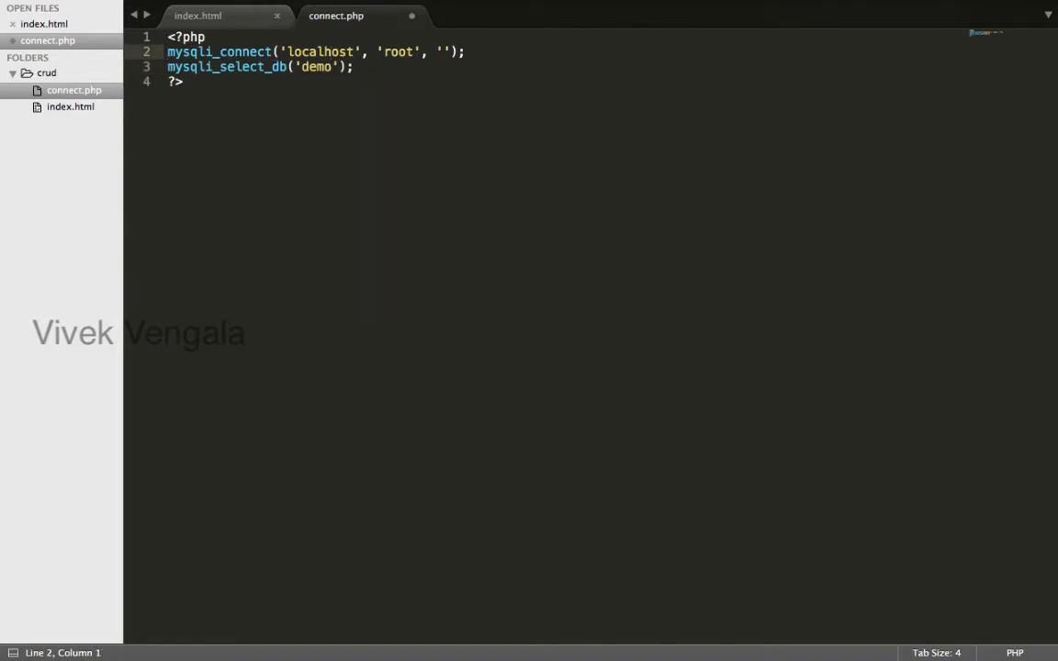
Assign mysqli_connect() to $connection and pass $connection into mysqli_select_db()
text($)
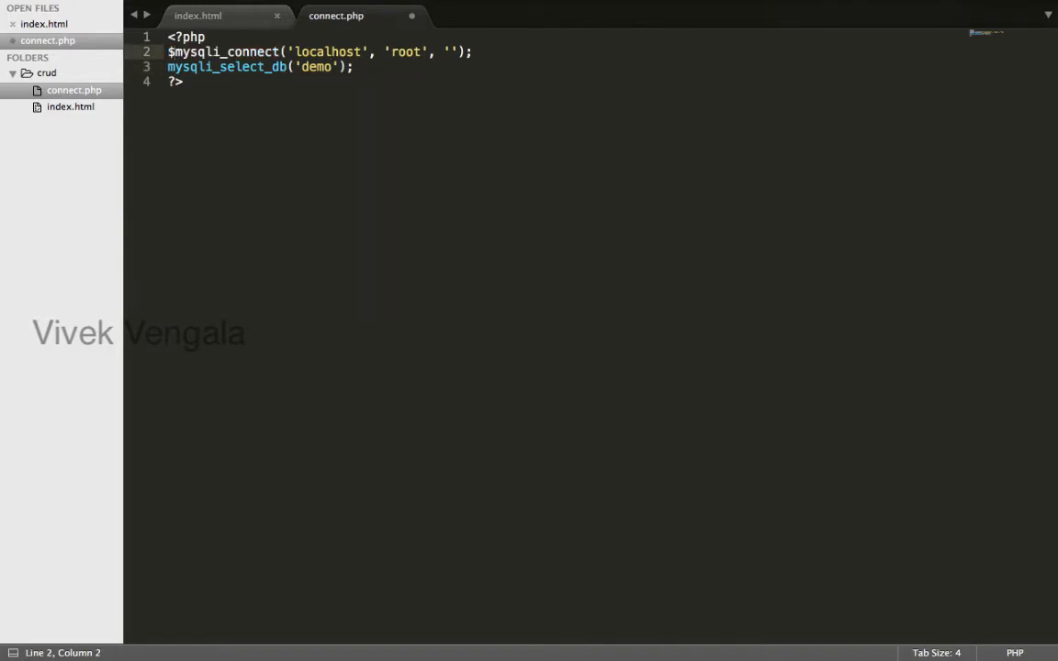
text(connection)
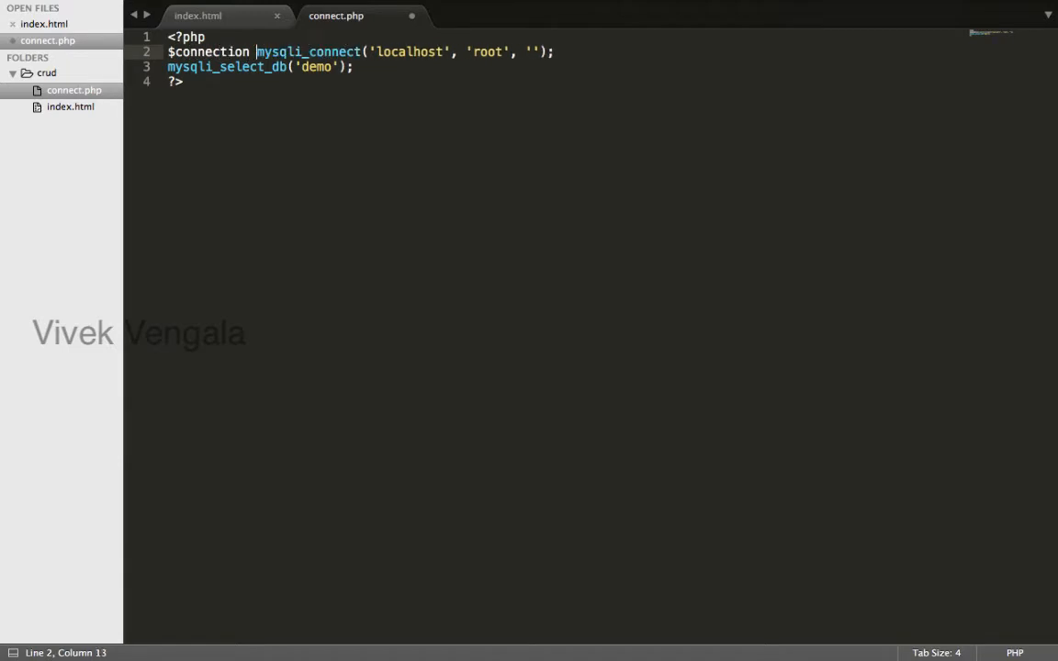
text(=)
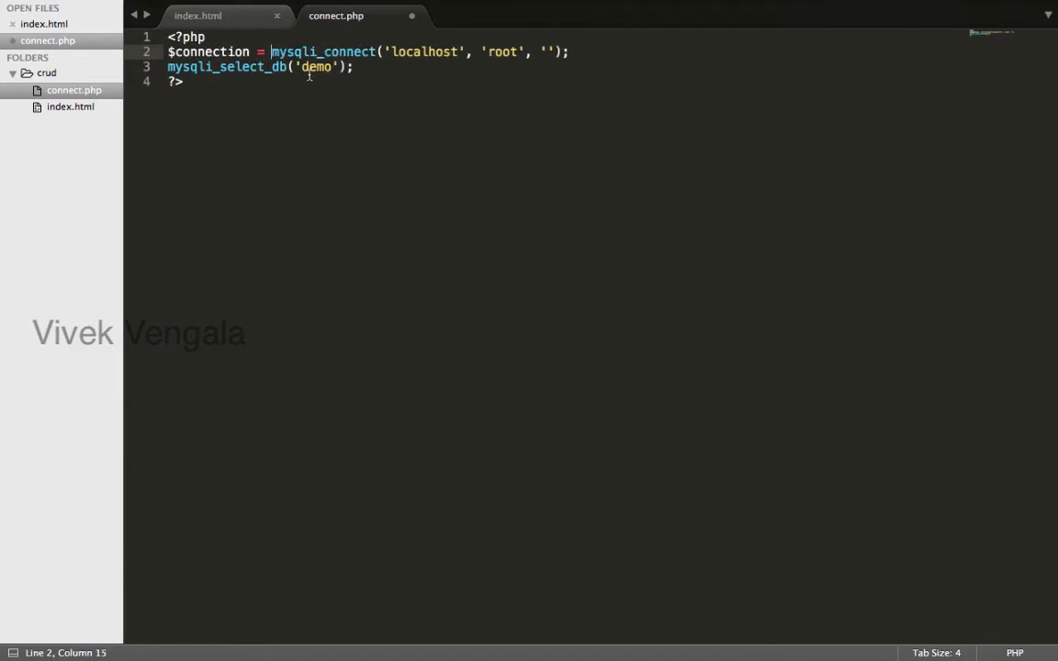
click(296, 66)
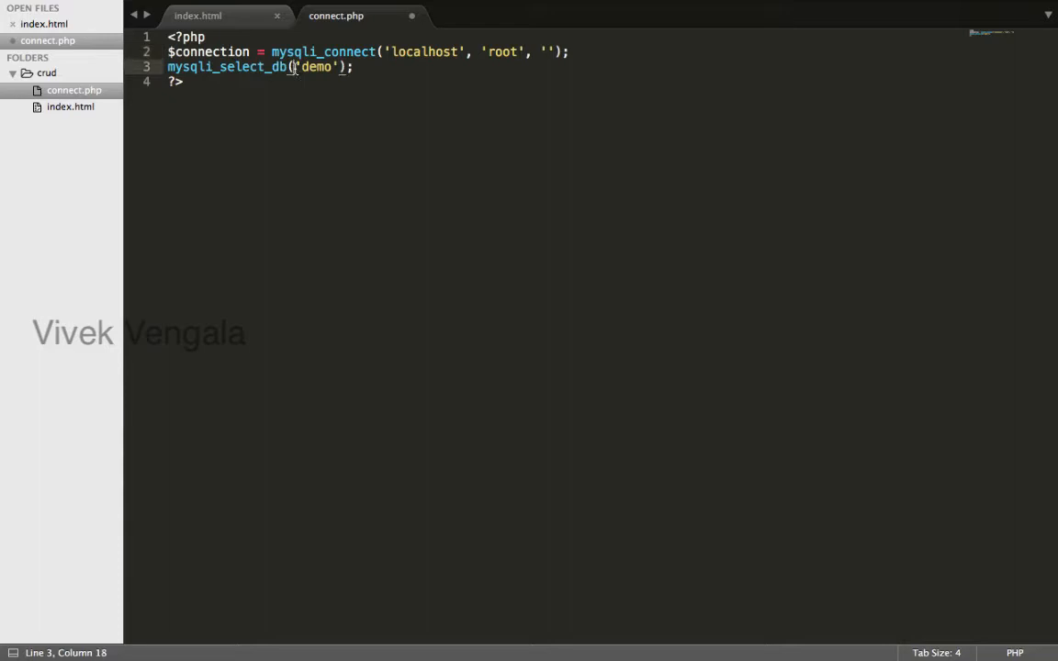
text($connection,)
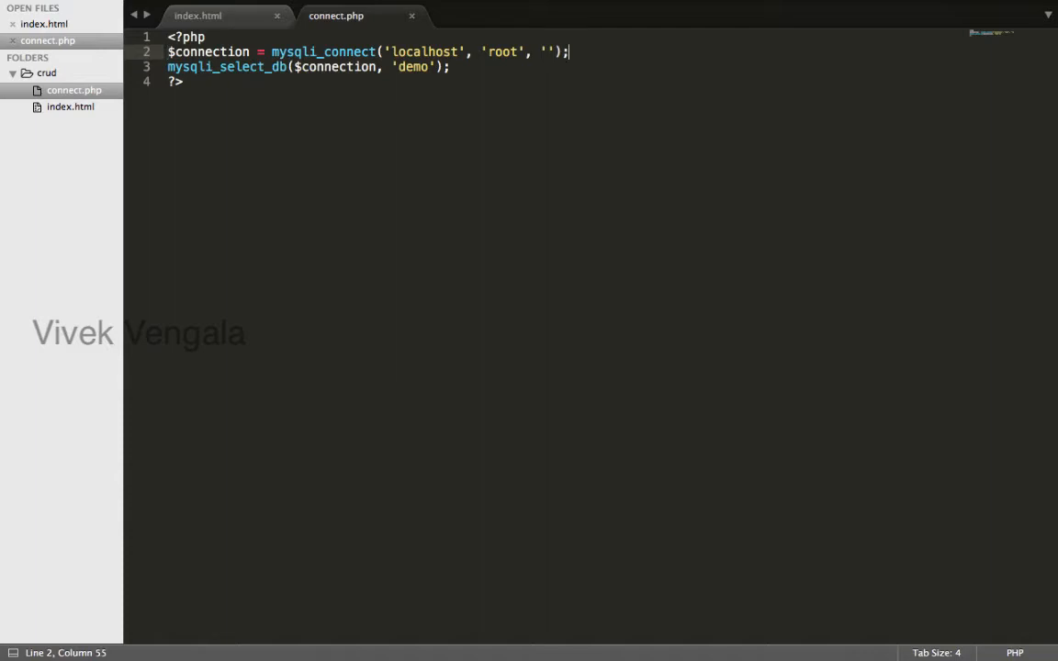
key(Enter)
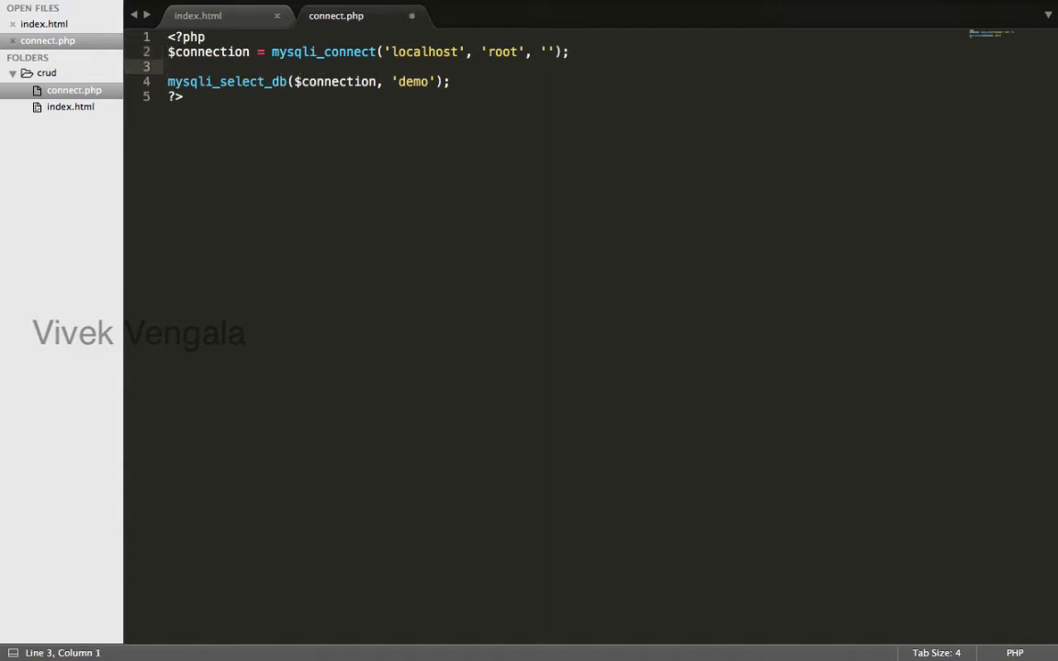
Add if(!$connection){ die("Database Connection Failed" . mysqli_error($connection)); }
text(if())
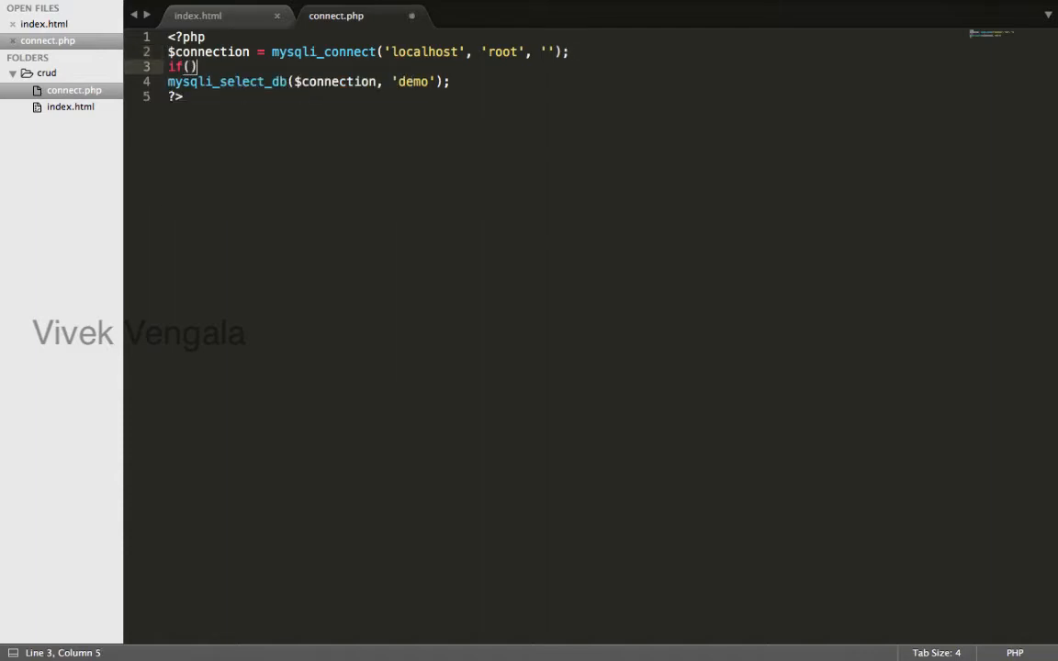
text({)
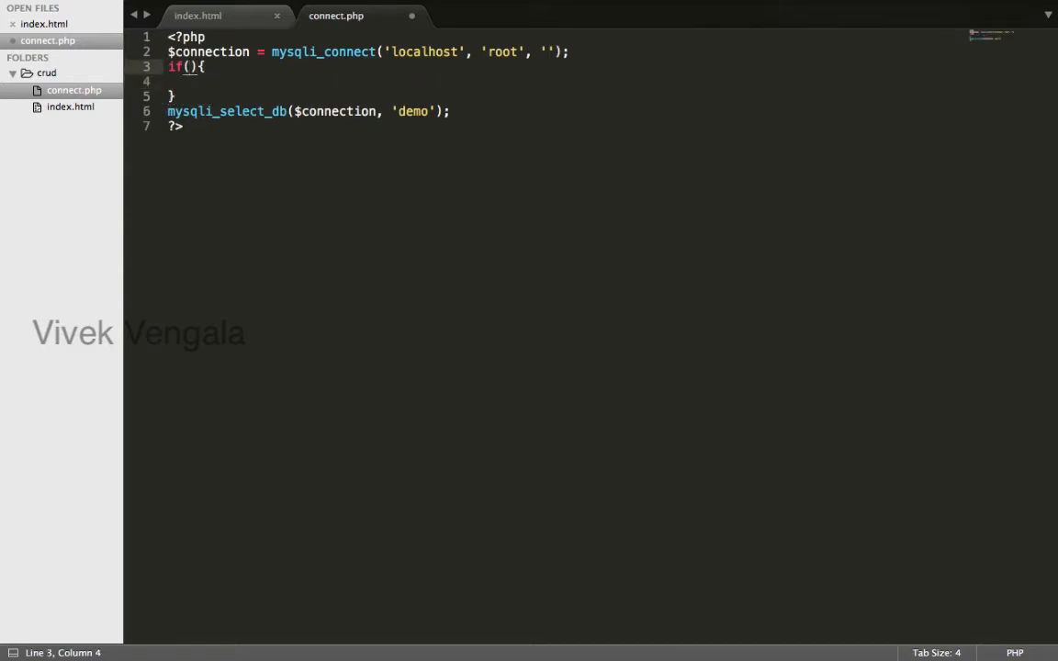
text(!$)
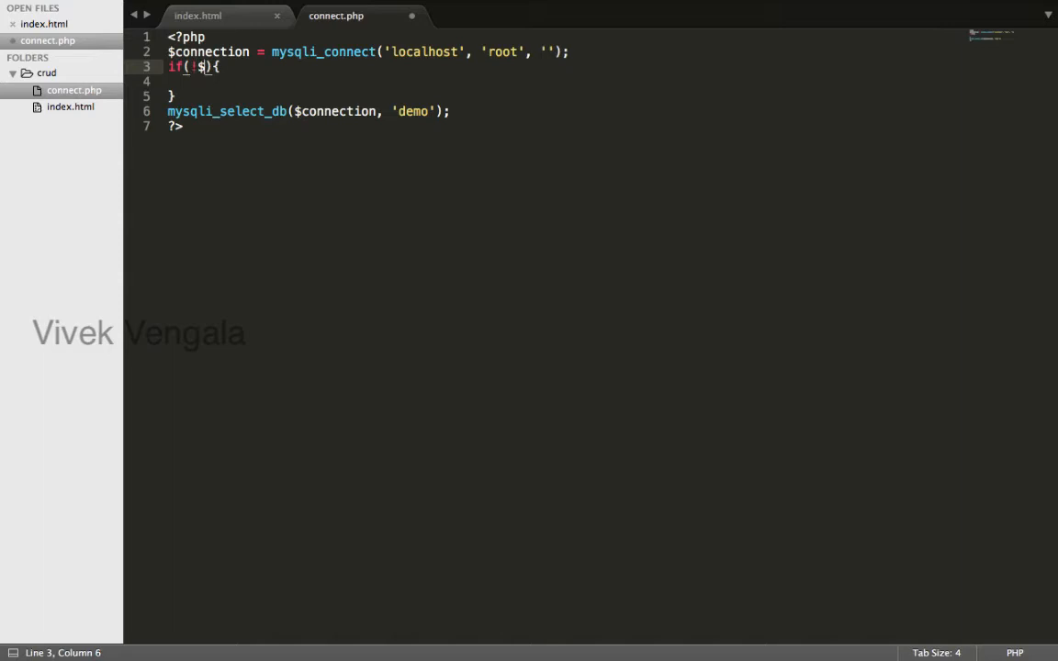
text(connection)
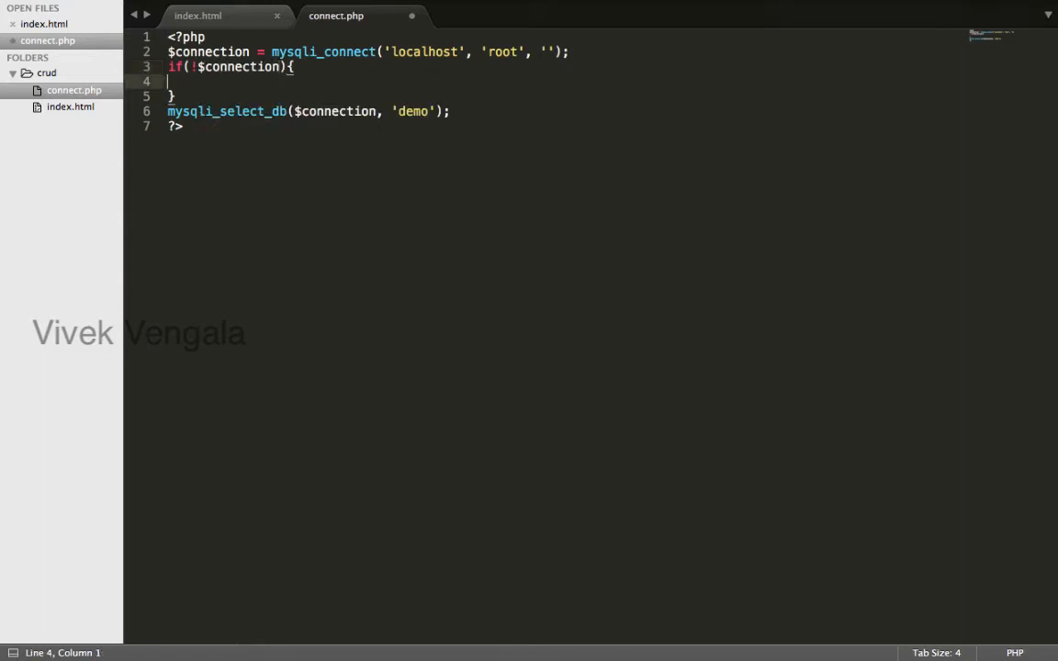
text(id)
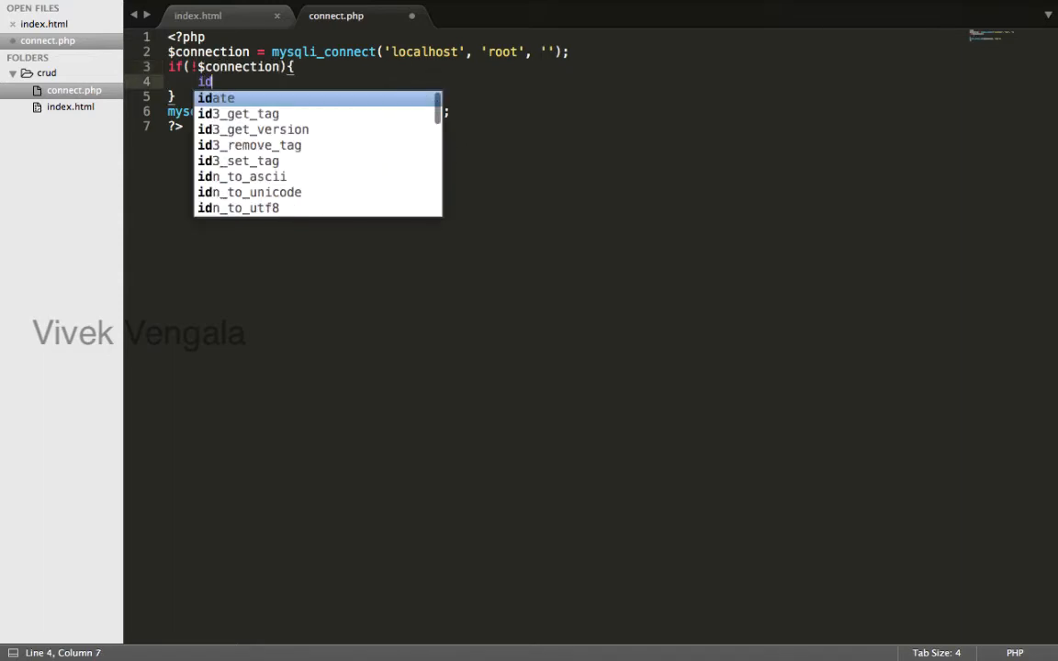
text(die())
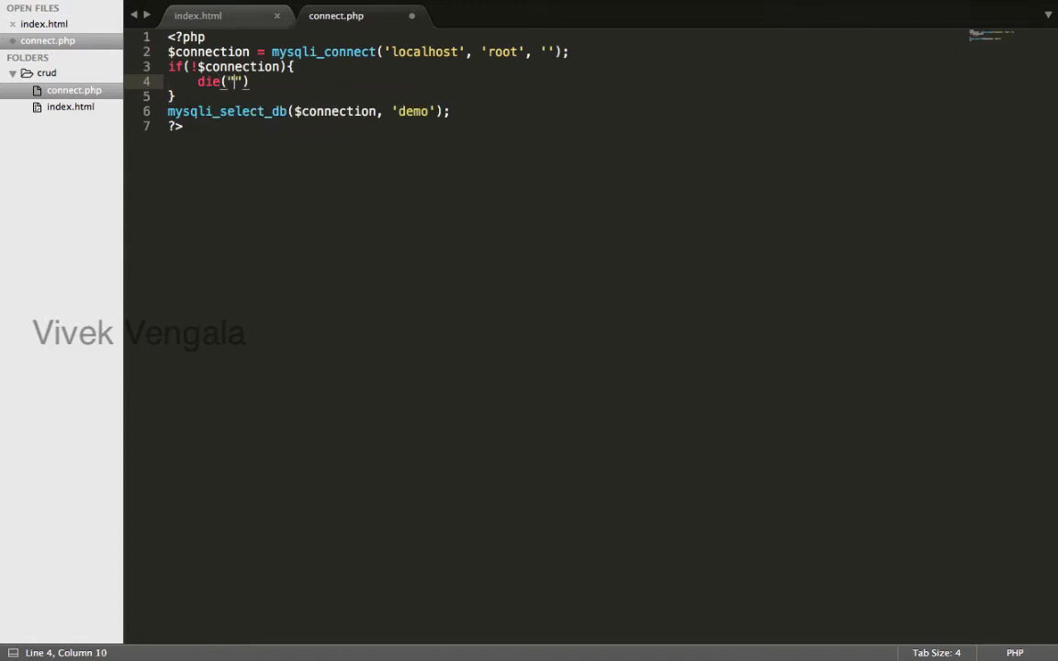
text(Database)
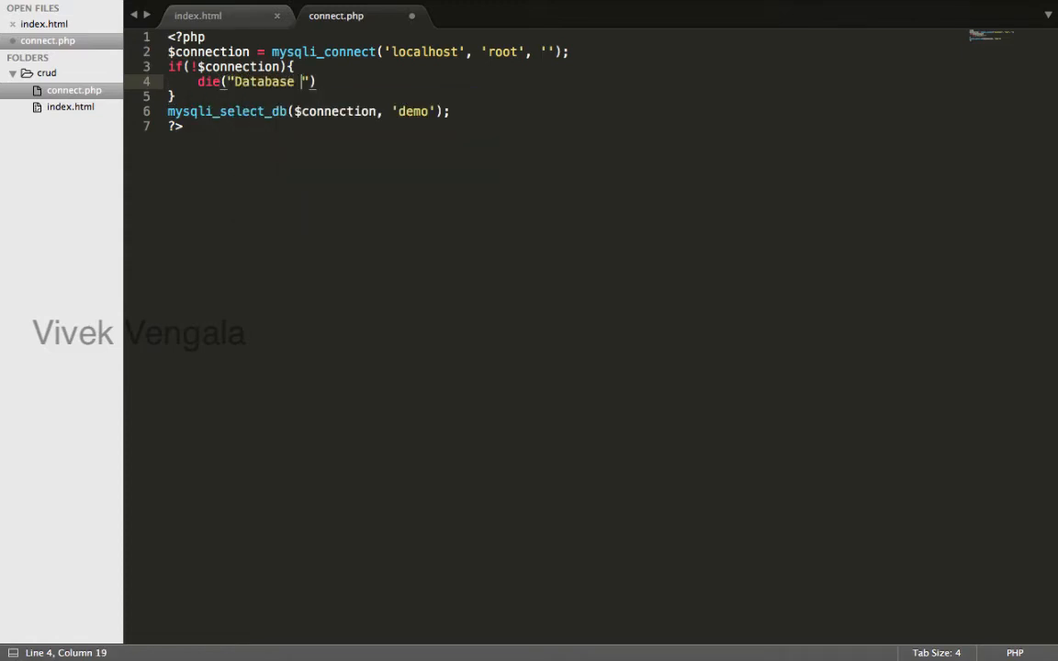
text(Connection Failed)
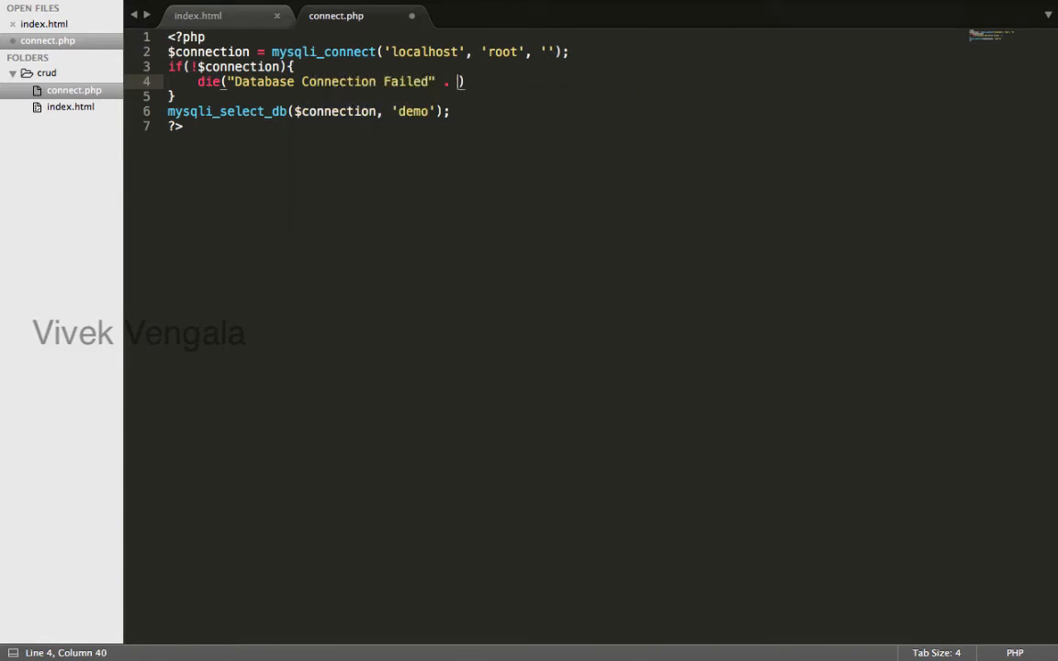
text(mysqli_)
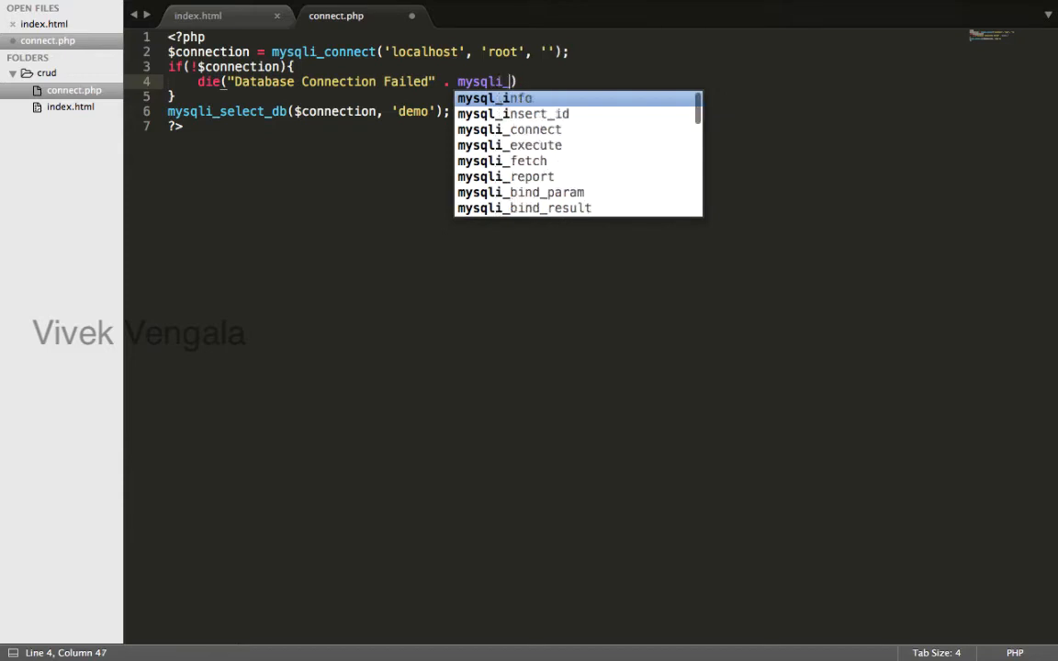
text(_error()
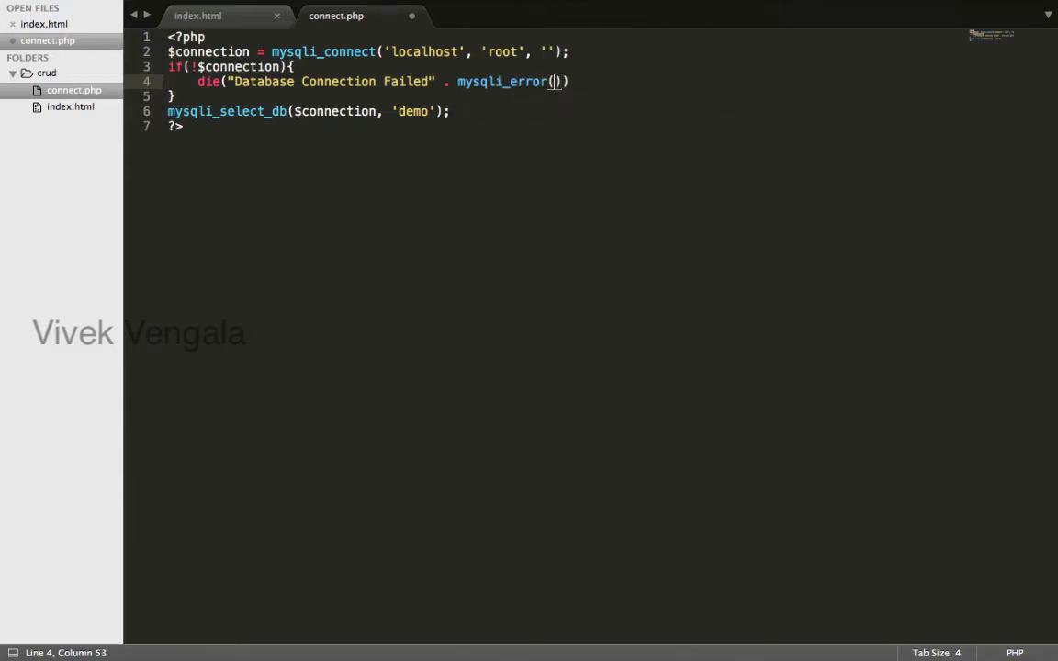
text($connection)
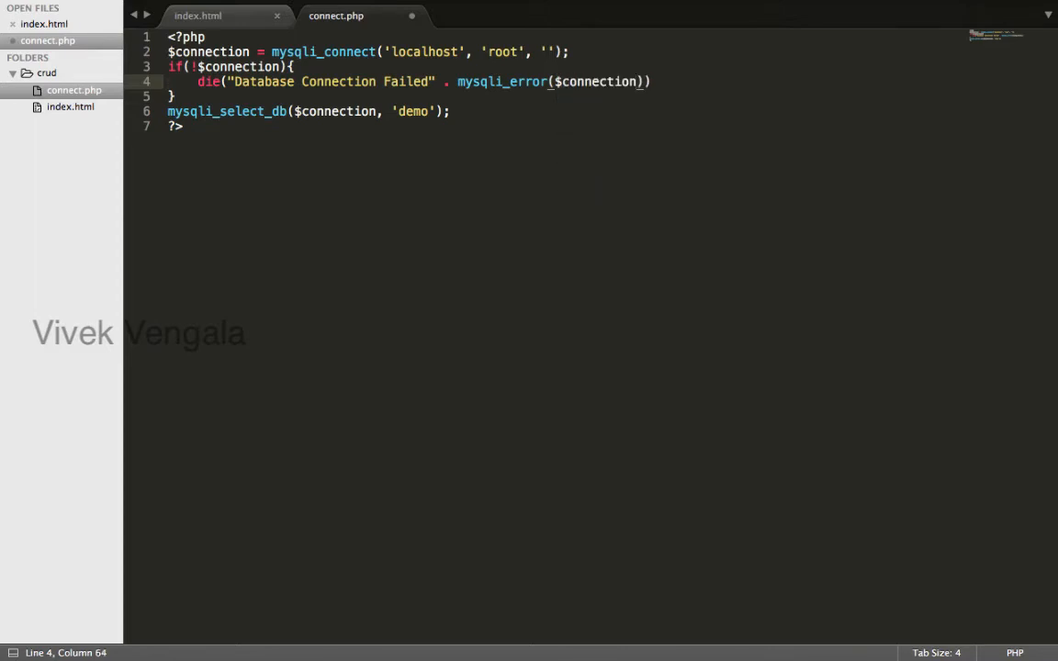
text(;)
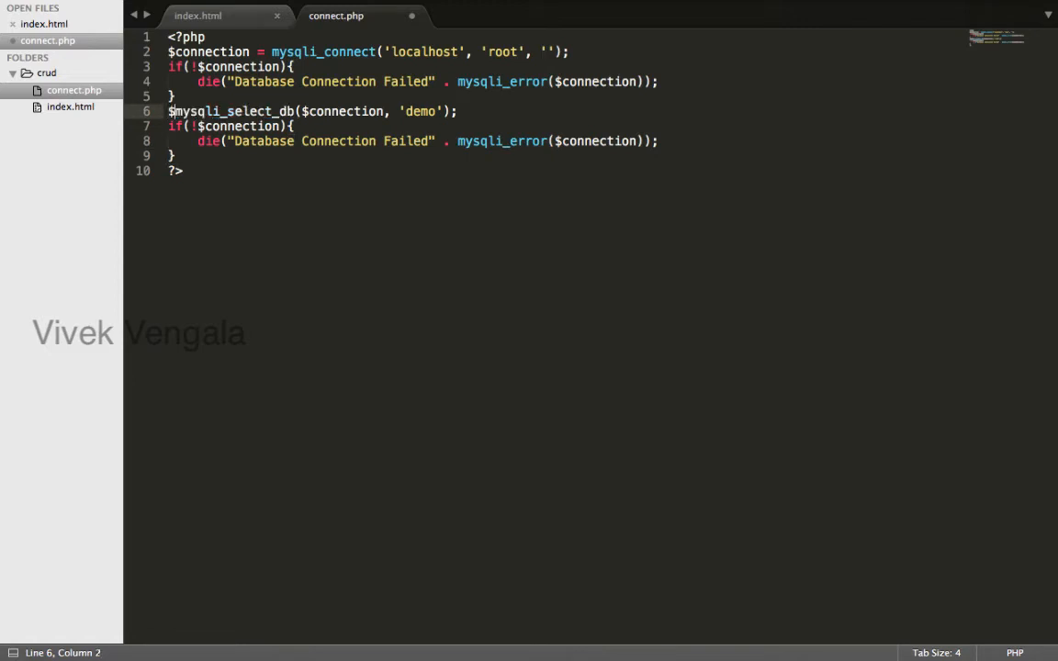
Assign mysqli_select_db() to $selectdb and test $selectdb in the duplicated die check
text(selecte)
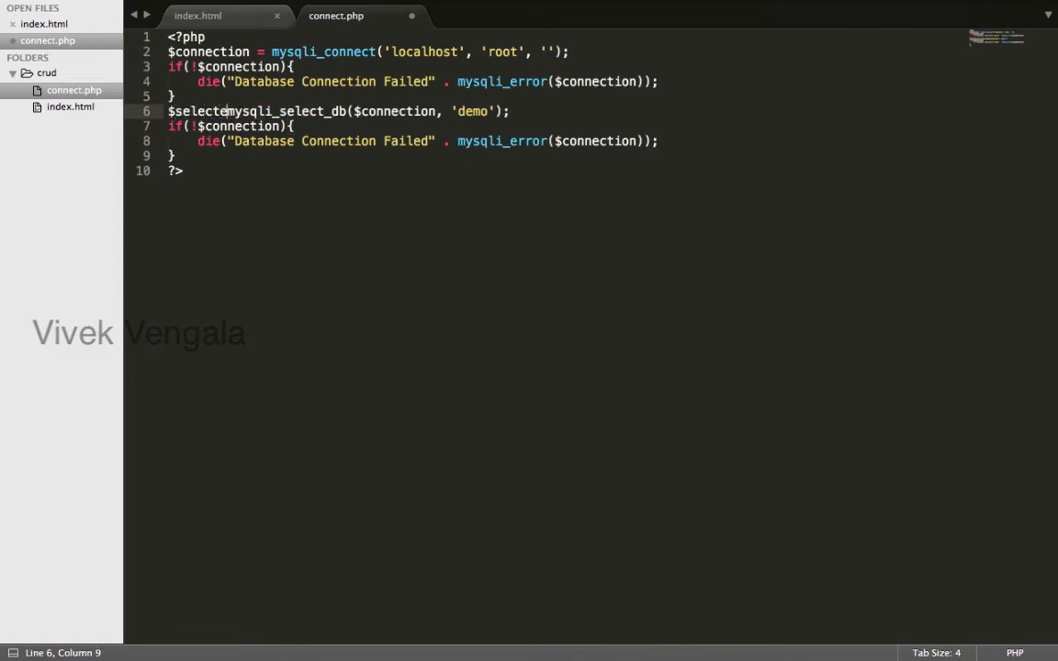
text(db =)
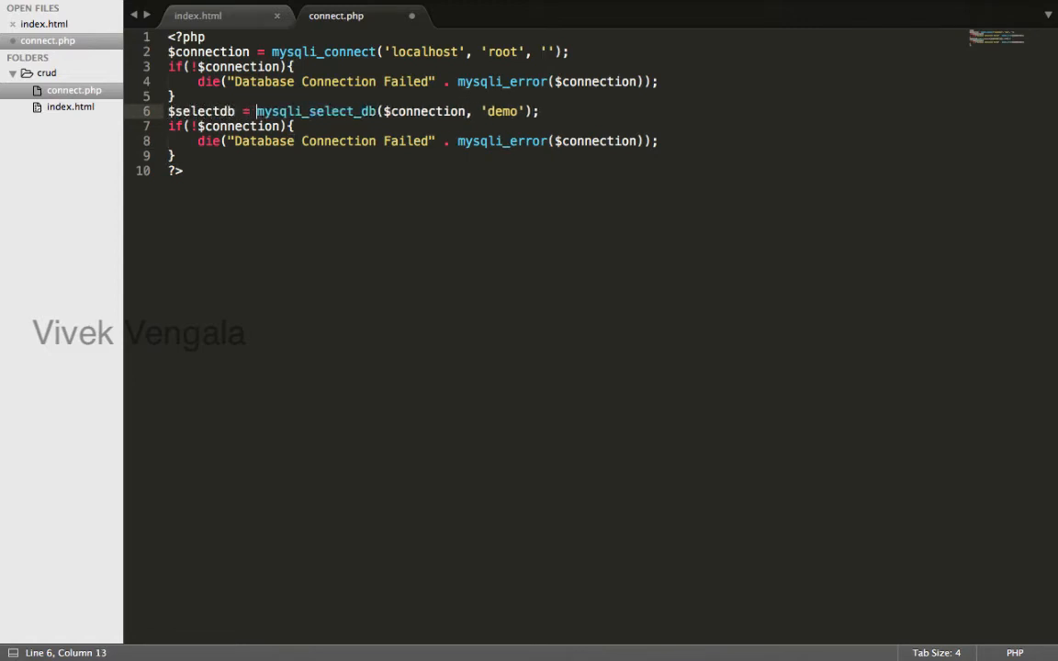
double_click(201, 111)
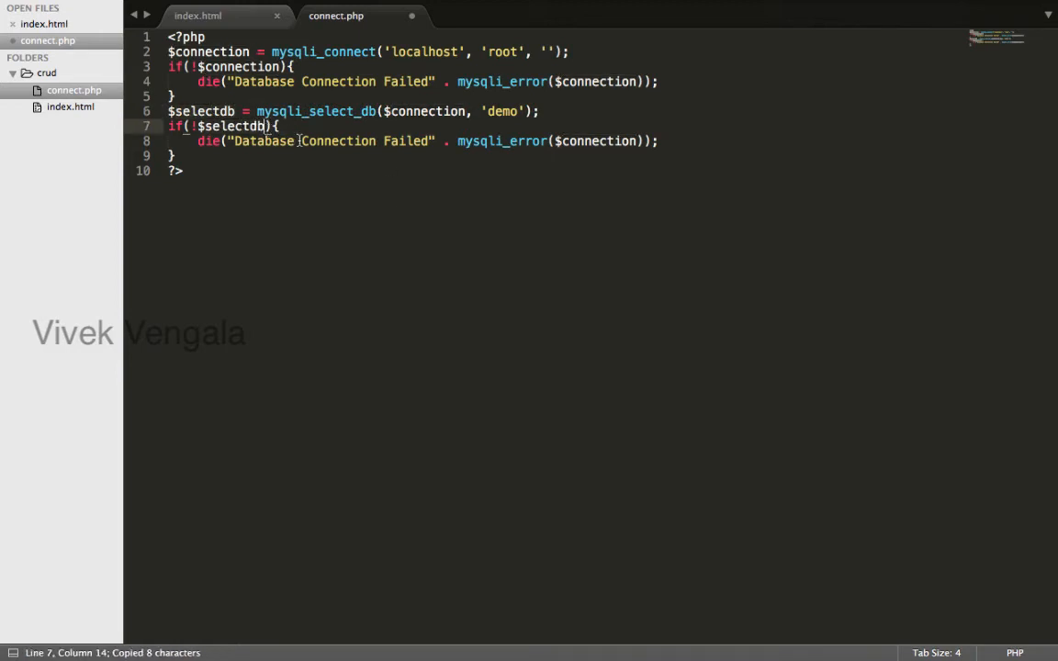
text(Sele)
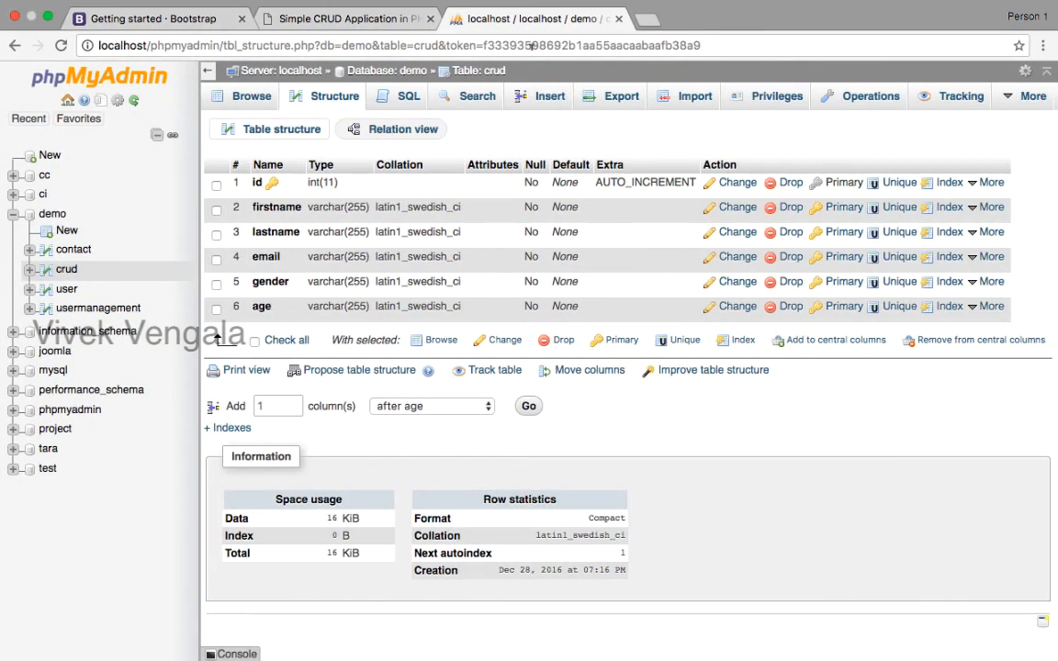
Load localhost/crud/connect in the Simple CRUD Application tab
click(347, 18)
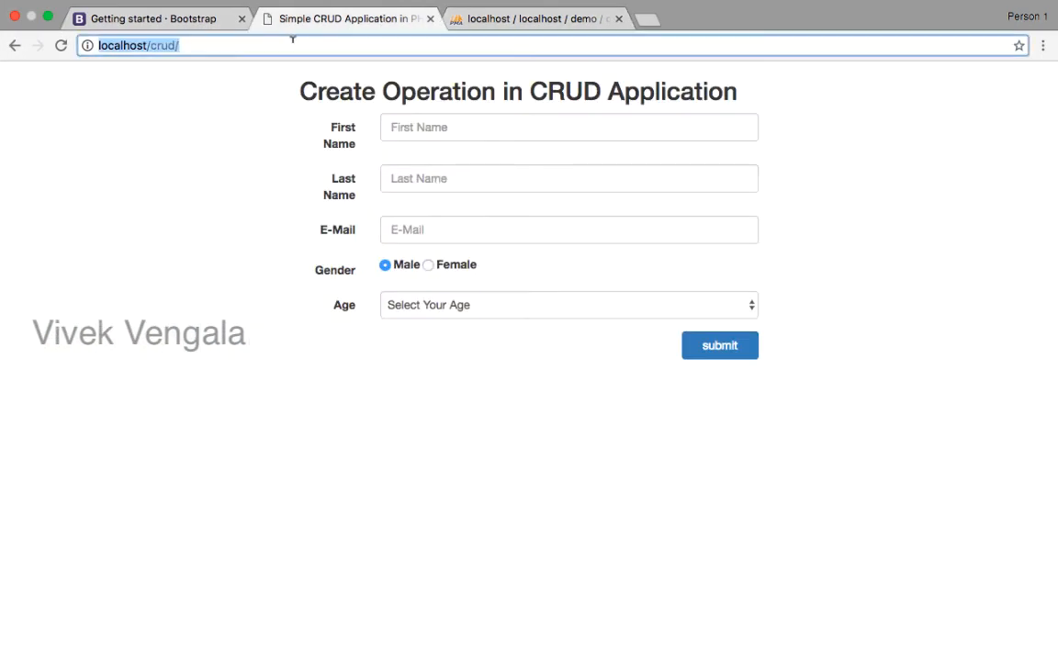
text(connect)
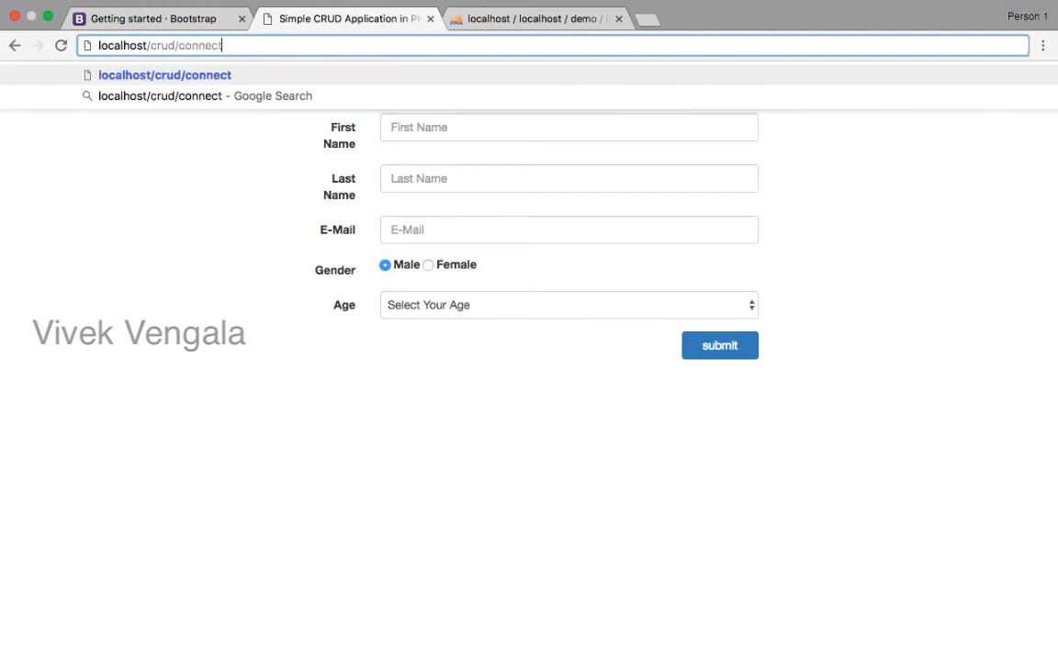
key(Enter)
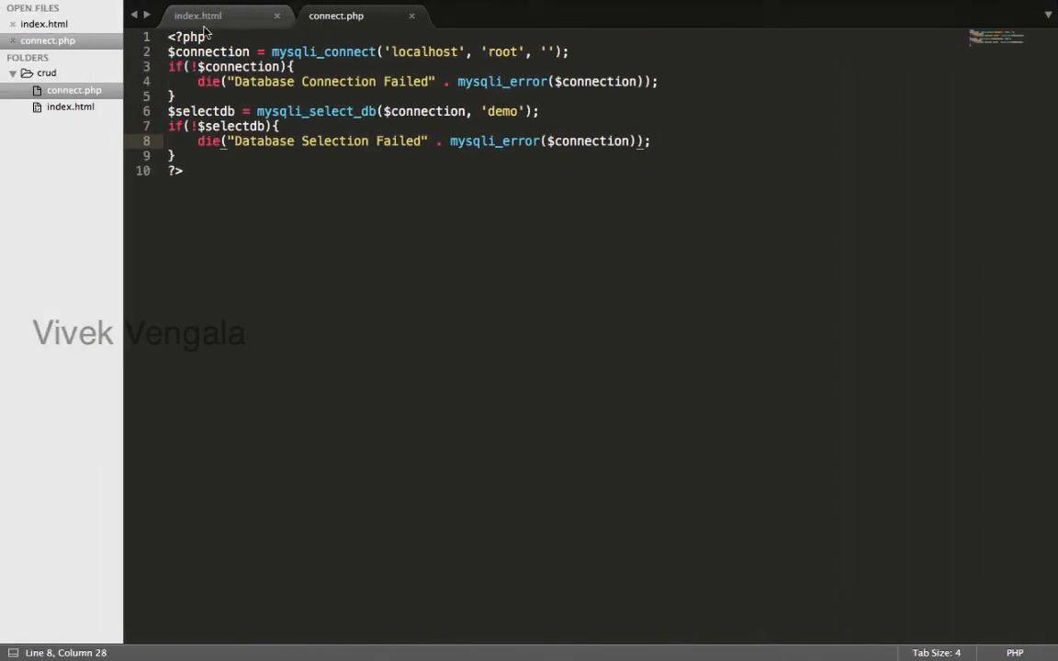
Bring up the renamed index.php form page in its editor tab
click(198, 15)
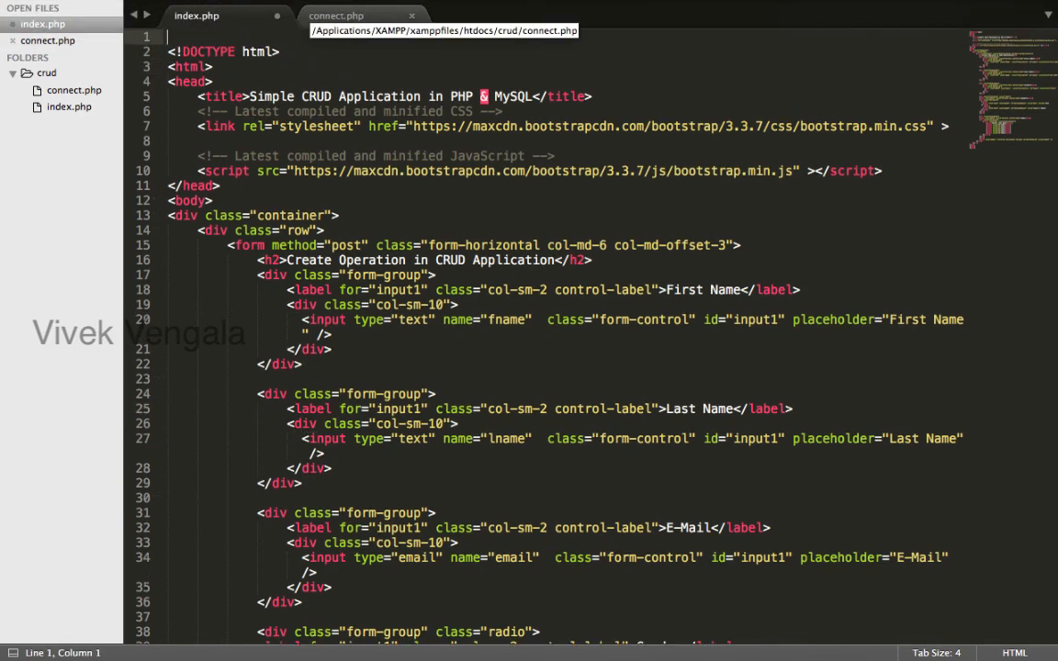
Put <?php require_once('connect.php'); ?> atop index.php, then close and reopen it
text(<?php)
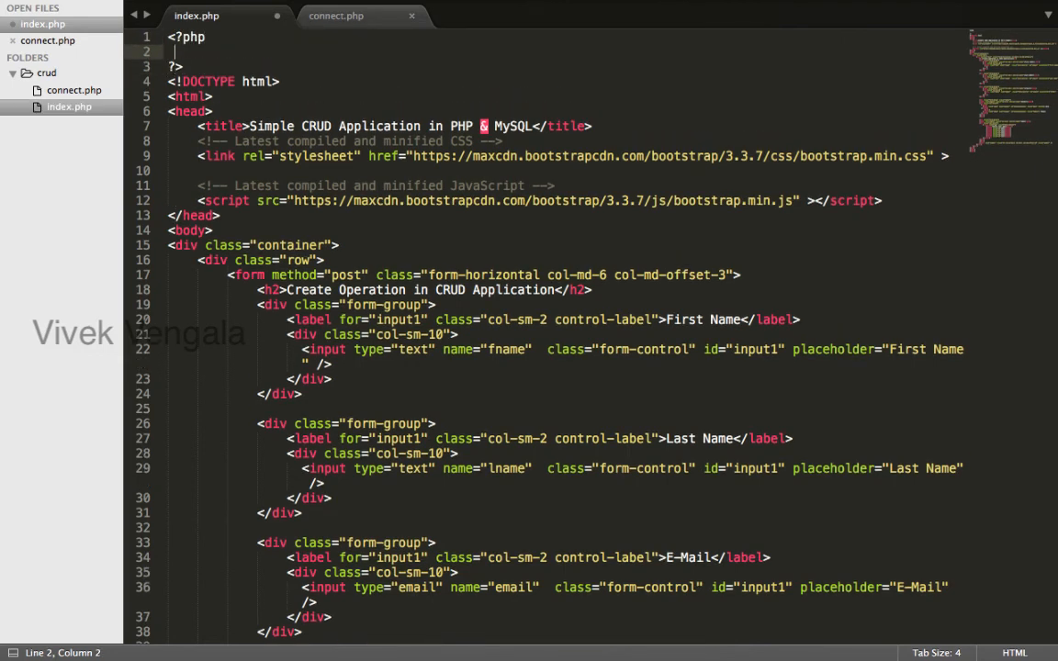
text(require_onc)
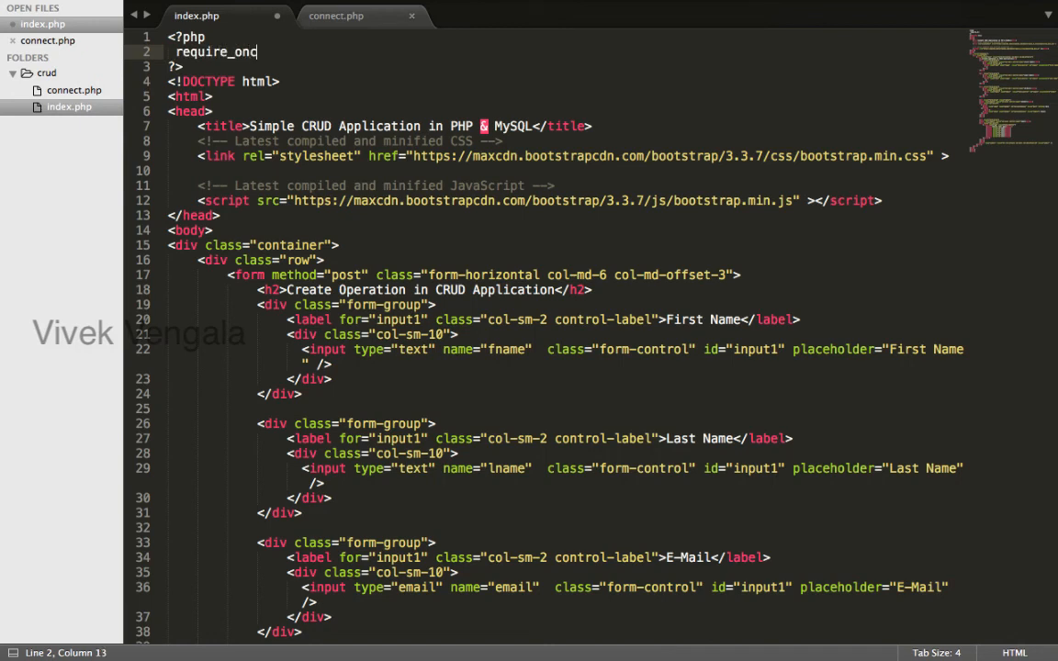
text(())
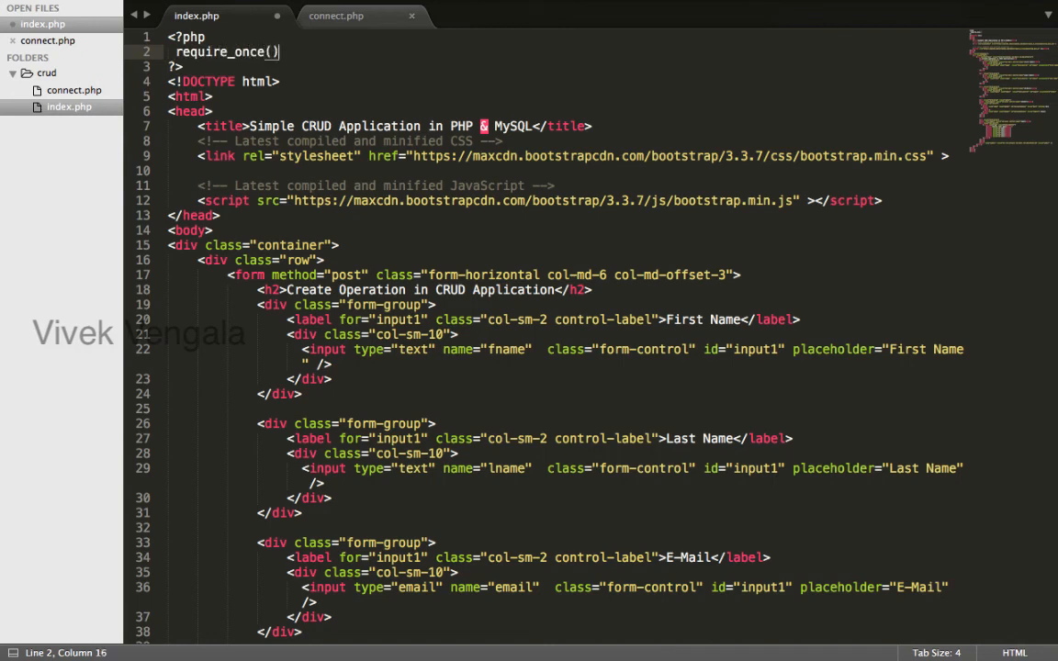
text('';)
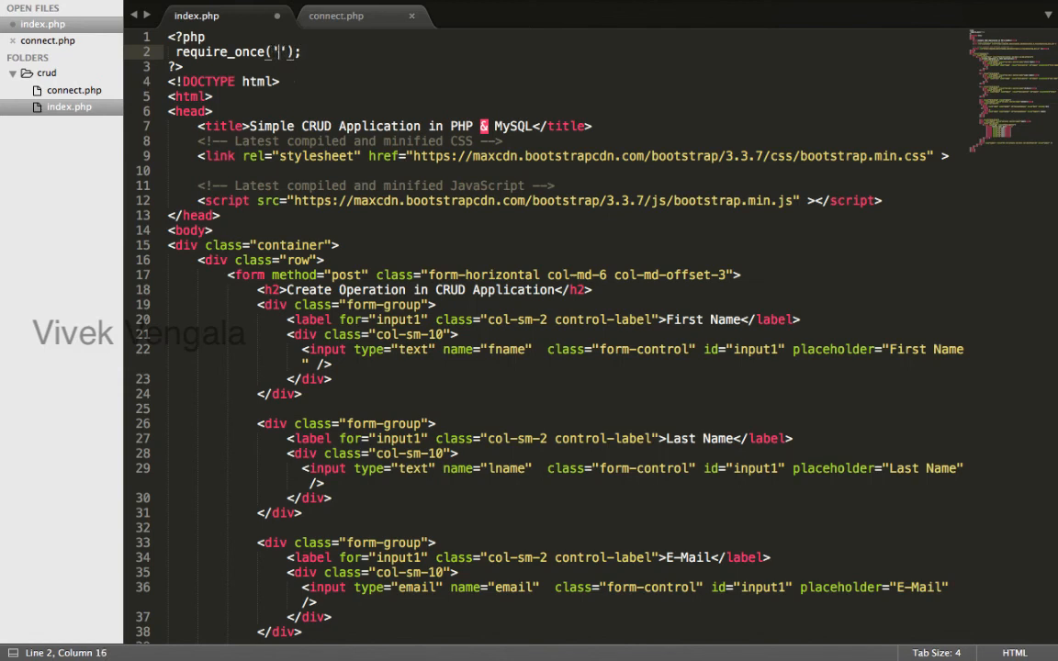
text(connect.)
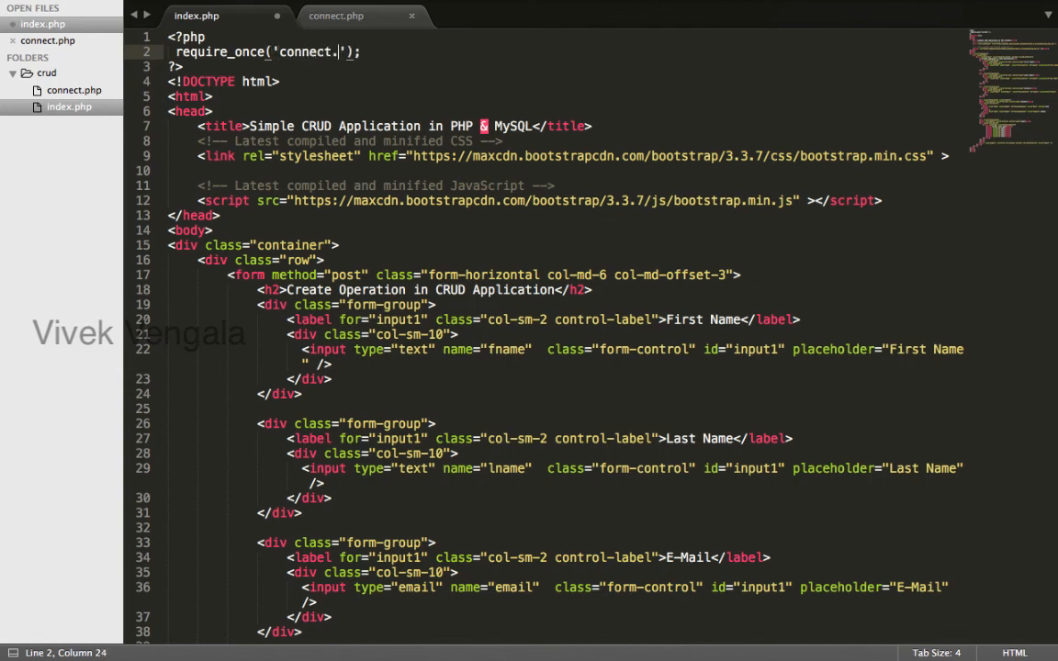
text(php)
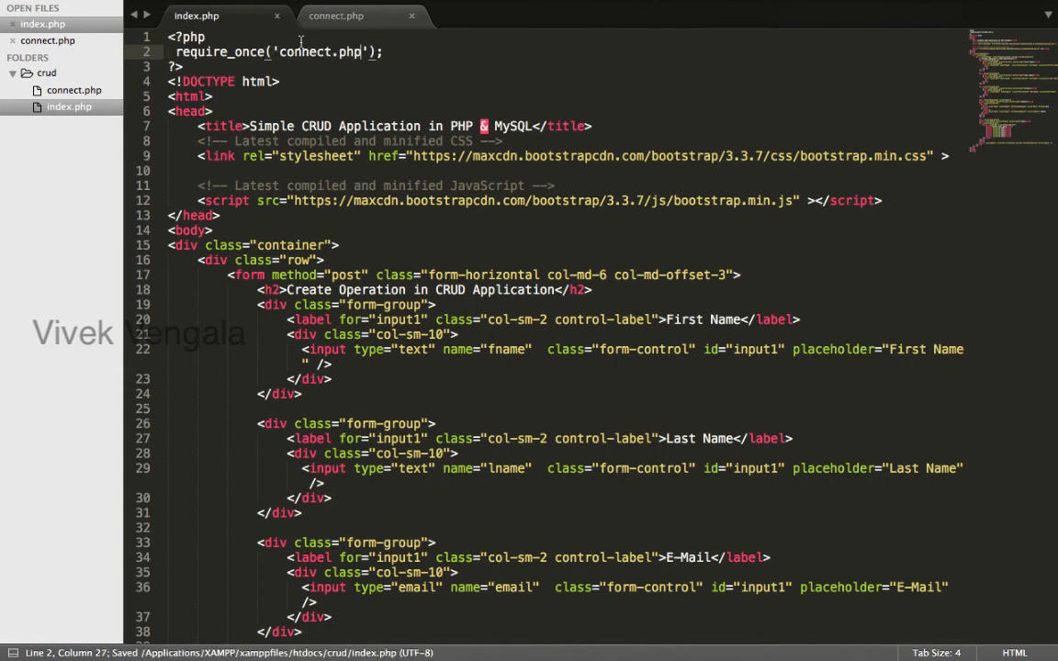
click(350, 15)
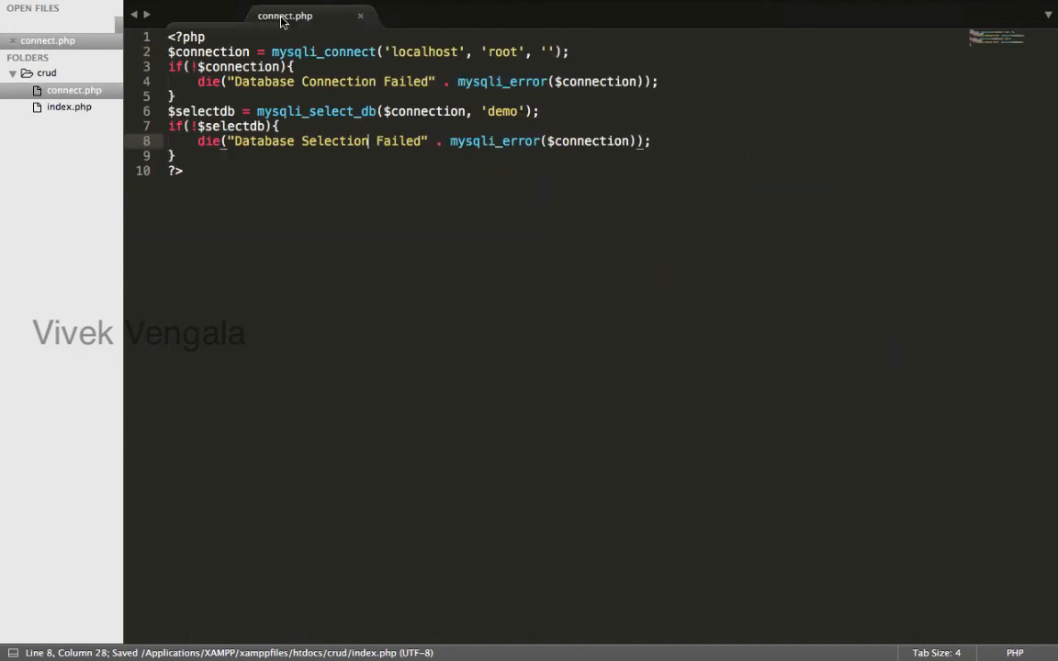
click(72, 107)
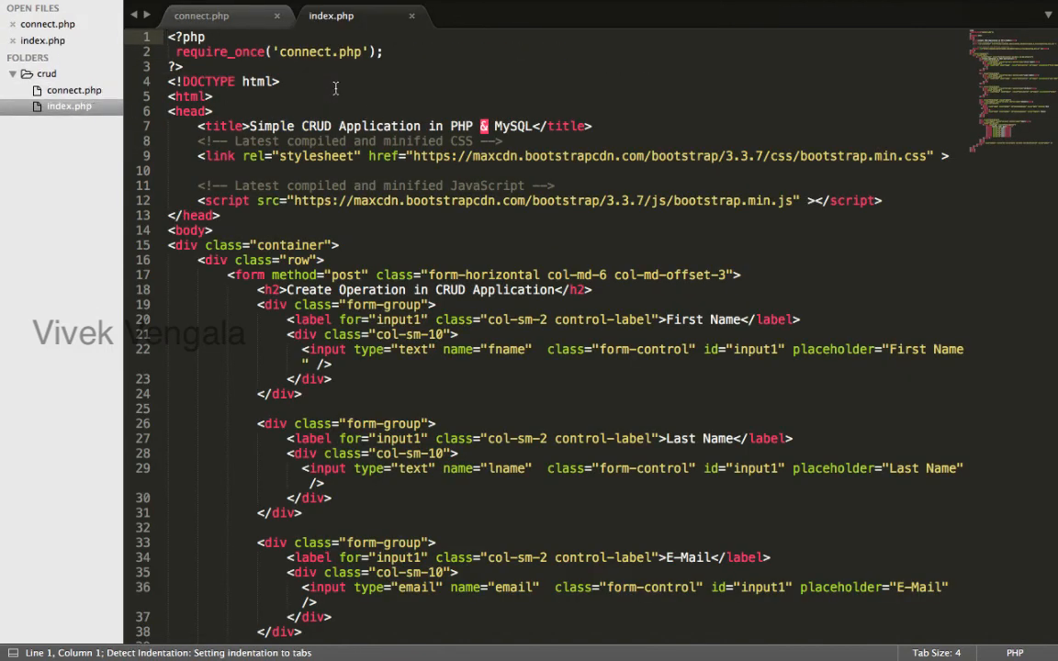
mouse_move(330, 88)
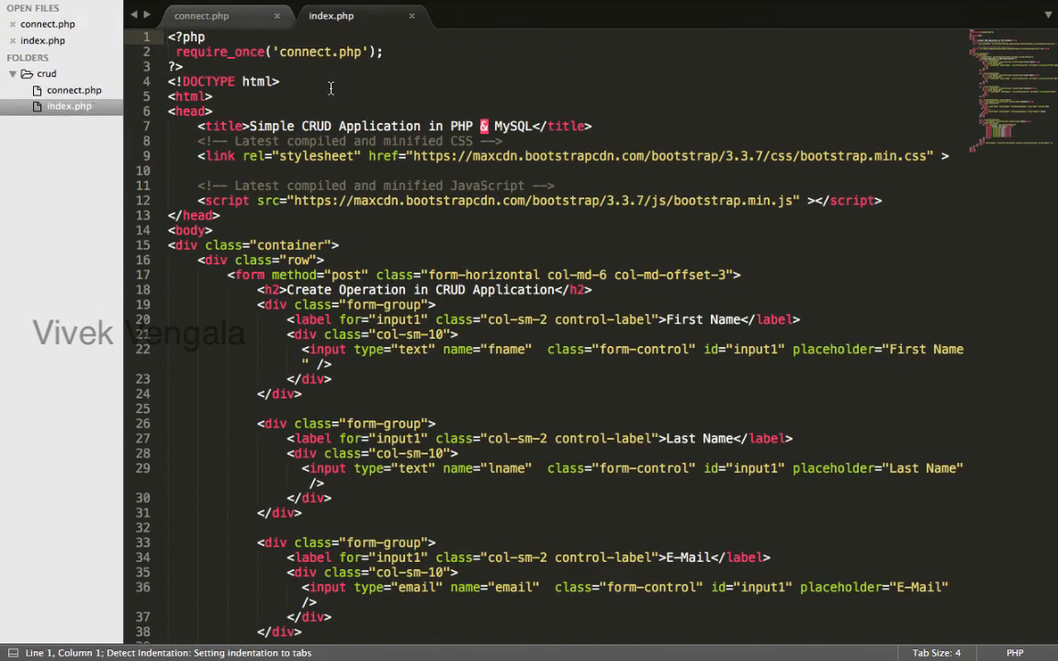